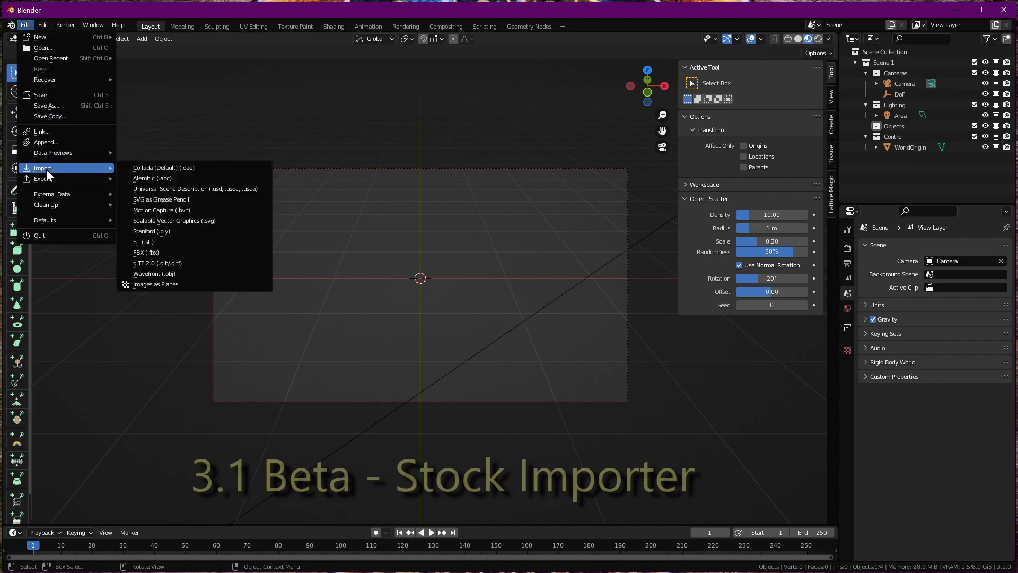
Step: Import the KleinCLOUD2 point cloud file with the stock PLY importer
{"action": "left_click", "coordinate": [152, 231]}
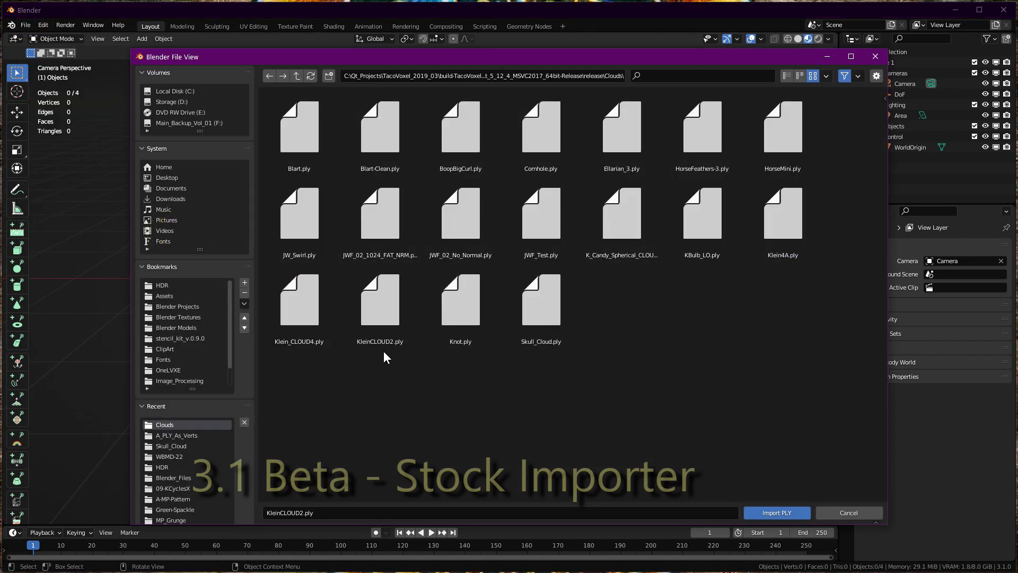
{"action": "left_click", "coordinate": [776, 512]}
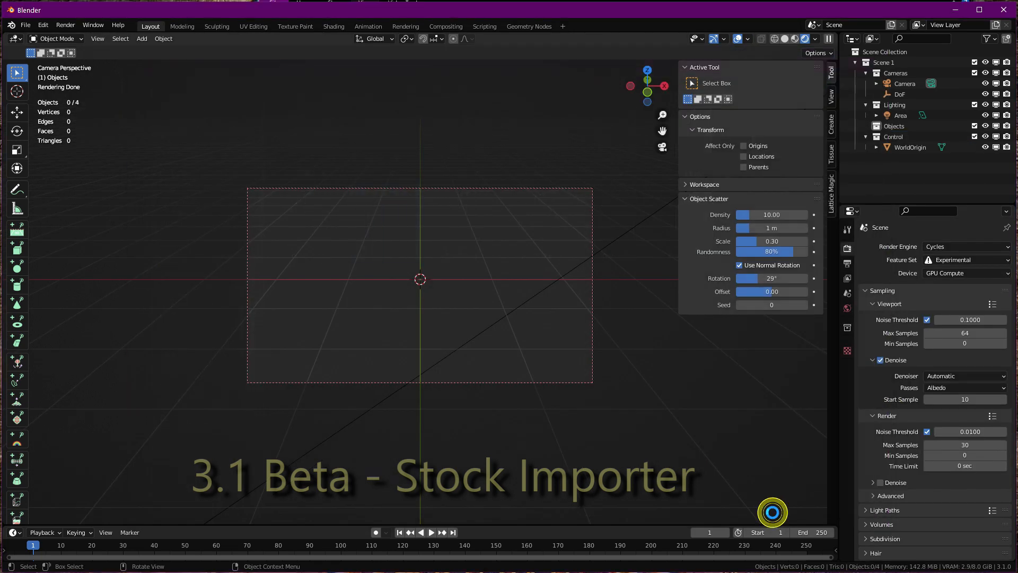
{"action": "mouse_move", "coordinate": [620, 400]}
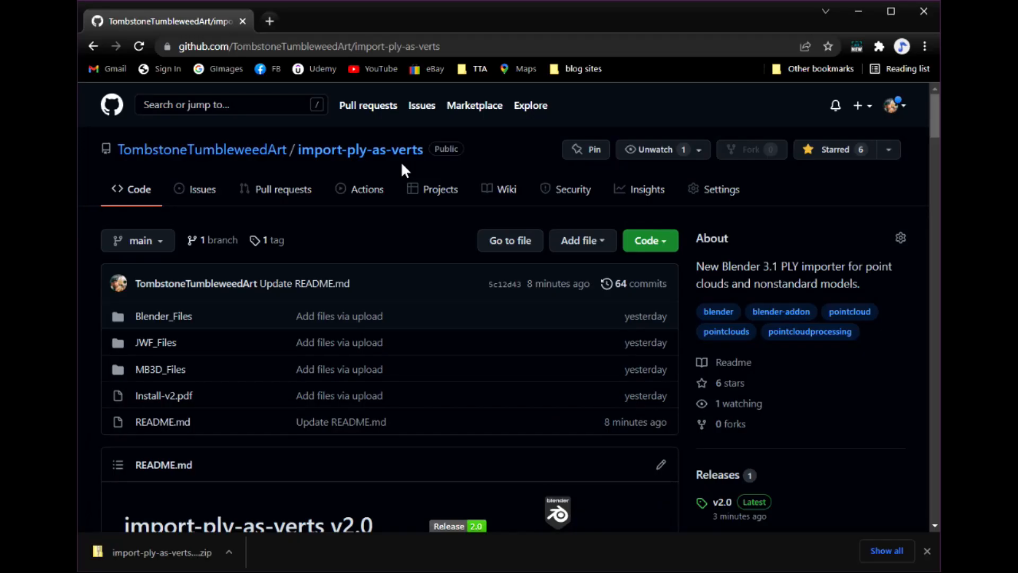
{"action": "mouse_move", "coordinate": [538, 185]}
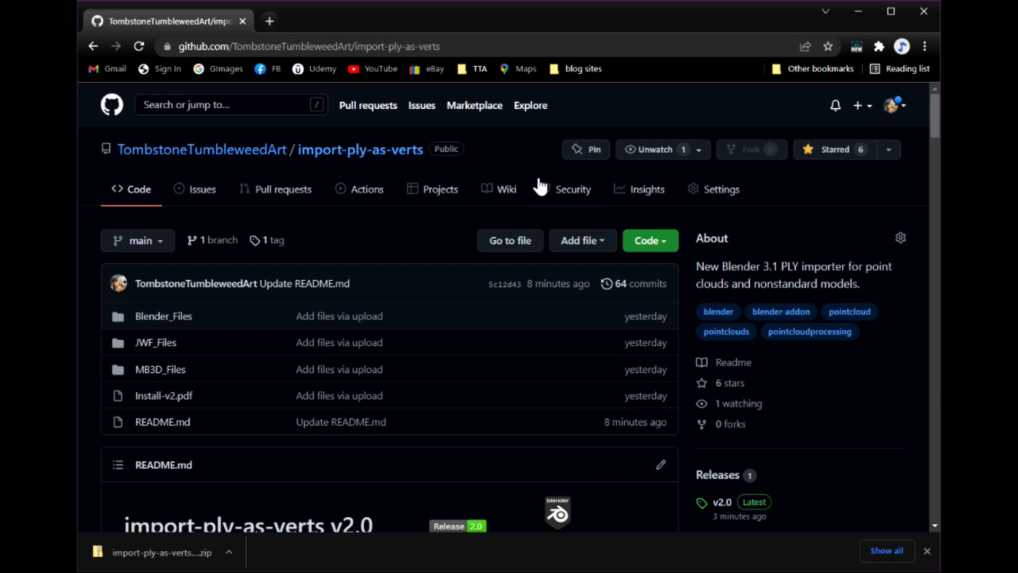
Step: Highlight the History sentence saying PLY was developed in Stanford's graphics lab in the mid-90s
{"action": "left_click", "coordinate": [643, 241]}
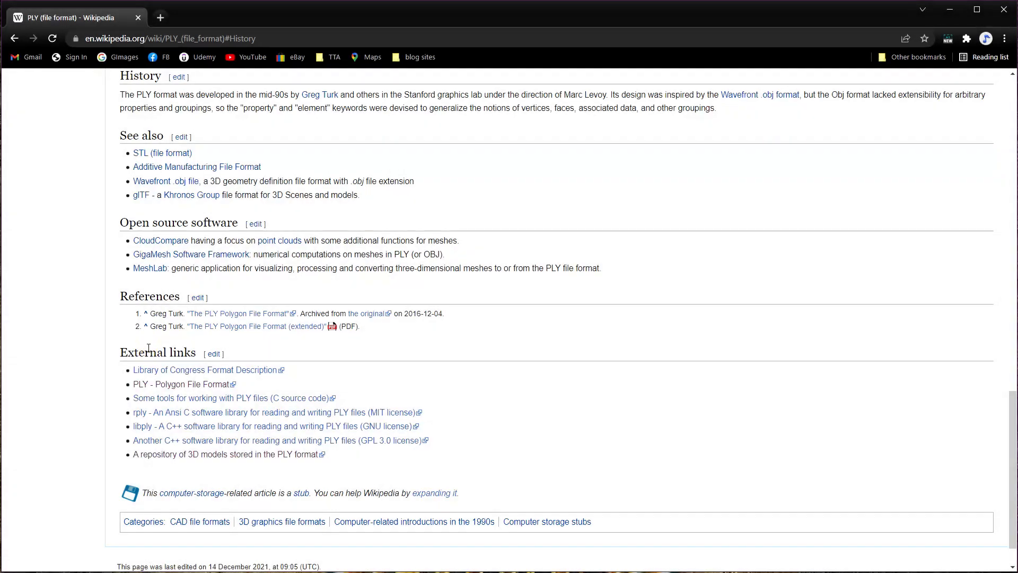
{"action": "left_click_drag", "start_coordinate": [120, 95], "coordinate": [259, 108]}
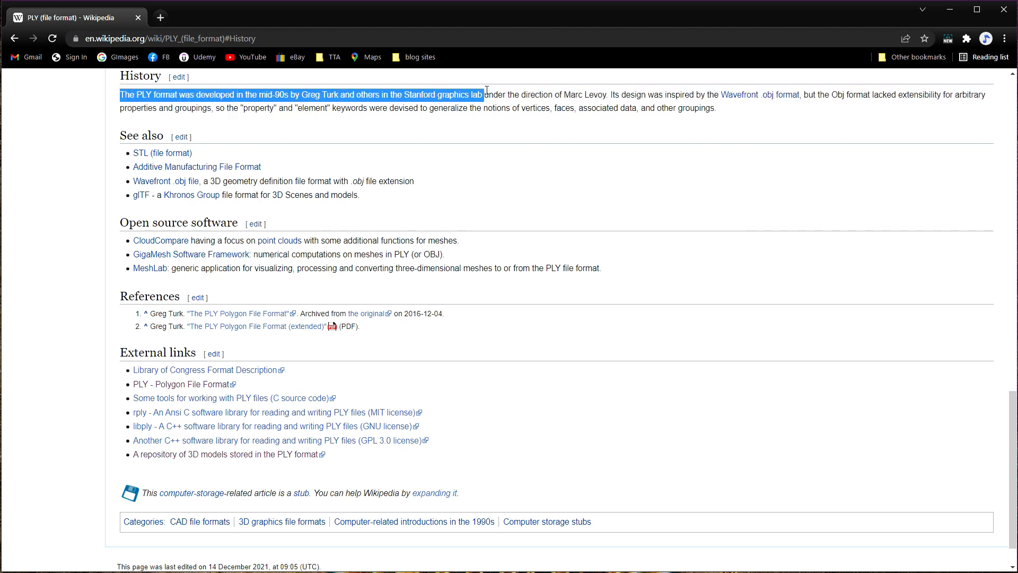
{"action": "mouse_move", "coordinate": [497, 177]}
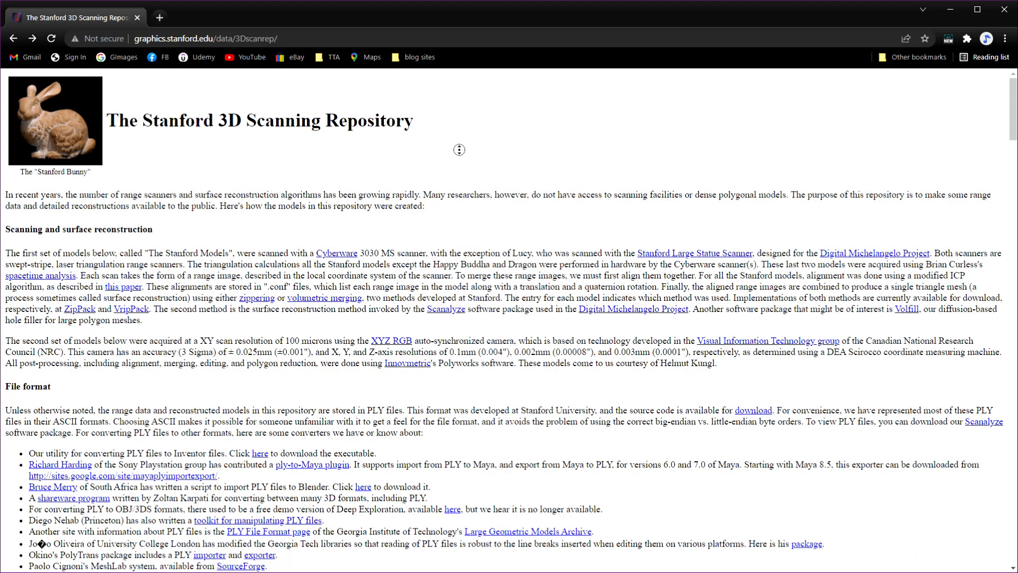
Step: Scroll the Stanford 3D Scanning Repository past the Stanford Bunny down to the Happy Buddha dataset
{"action": "scroll", "scroll_direction": "down", "scroll_amount": 3}
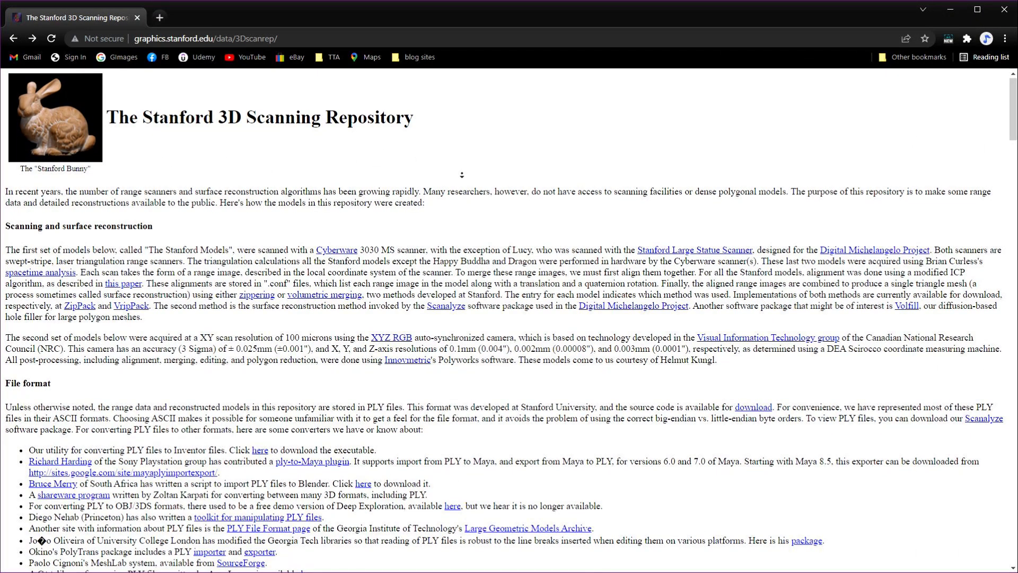
{"action": "scroll", "scroll_direction": "down", "scroll_amount": 3}
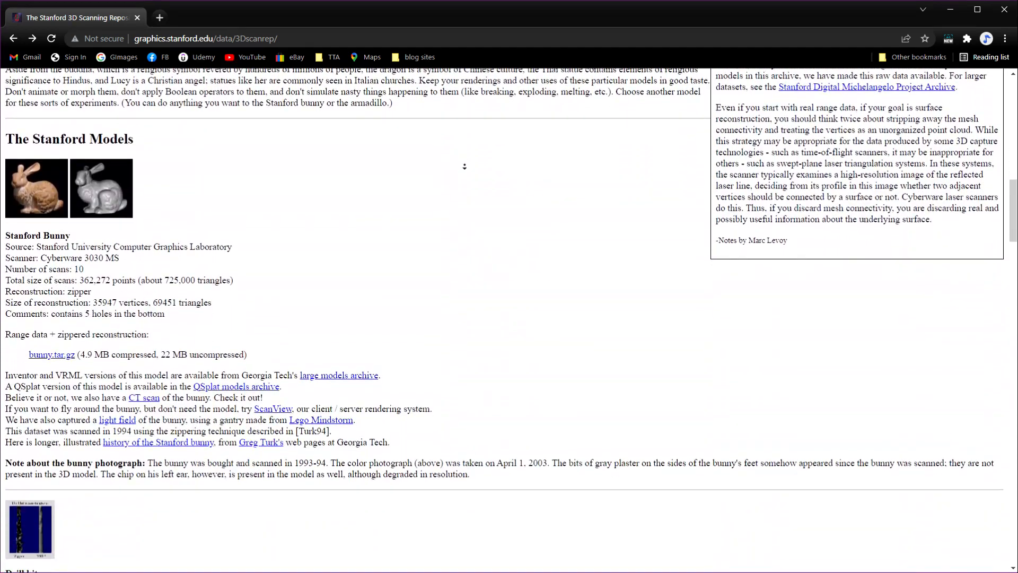
{"action": "scroll", "scroll_direction": "down", "scroll_amount": 3}
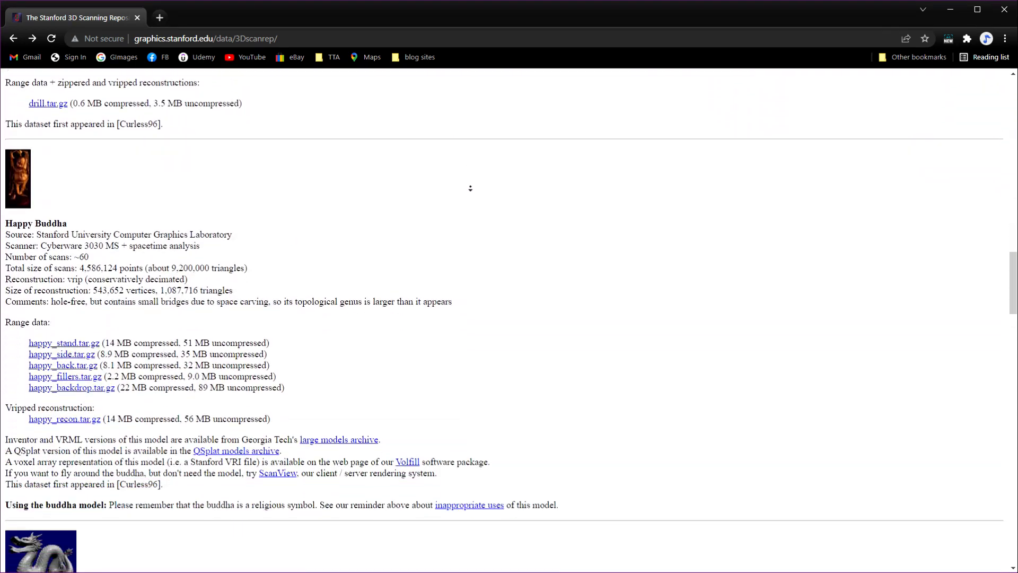
{"action": "scroll", "scroll_direction": "down", "scroll_amount": 3}
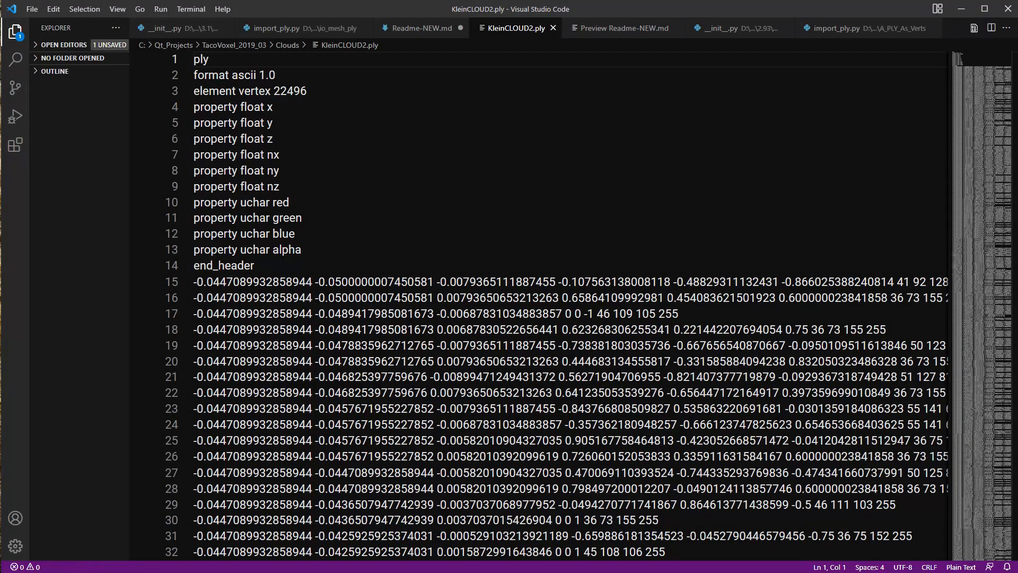
Step: View KleinCLOUD2.ply in VS Code, showing its ASCII header and vertex lines
{"action": "left_click", "coordinate": [235, 170]}
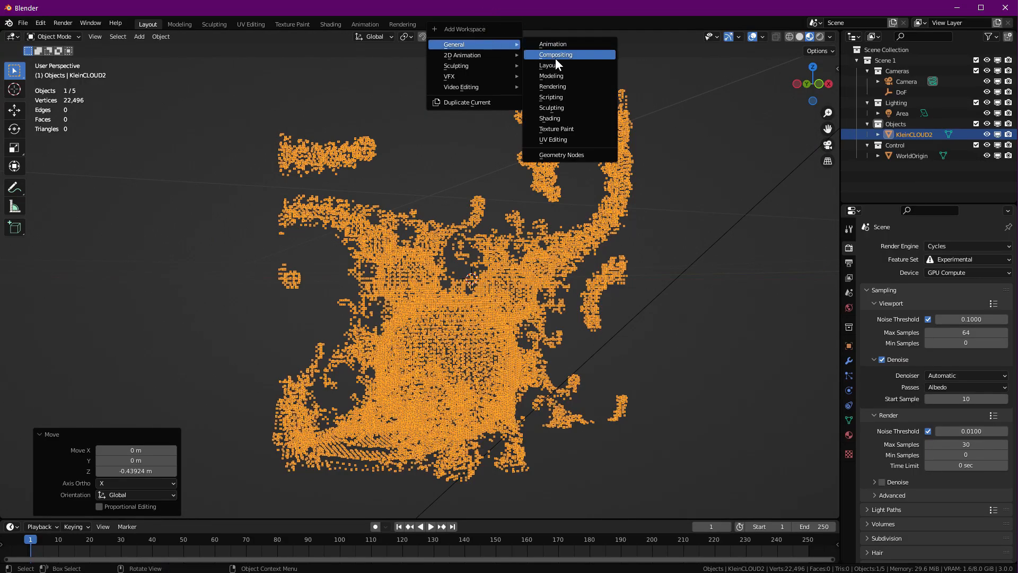
Step: Add a Geometry Nodes workspace whose spreadsheet lists the 22,496 KleinCLOUD2 vertex positions
{"action": "left_click", "coordinate": [561, 155]}
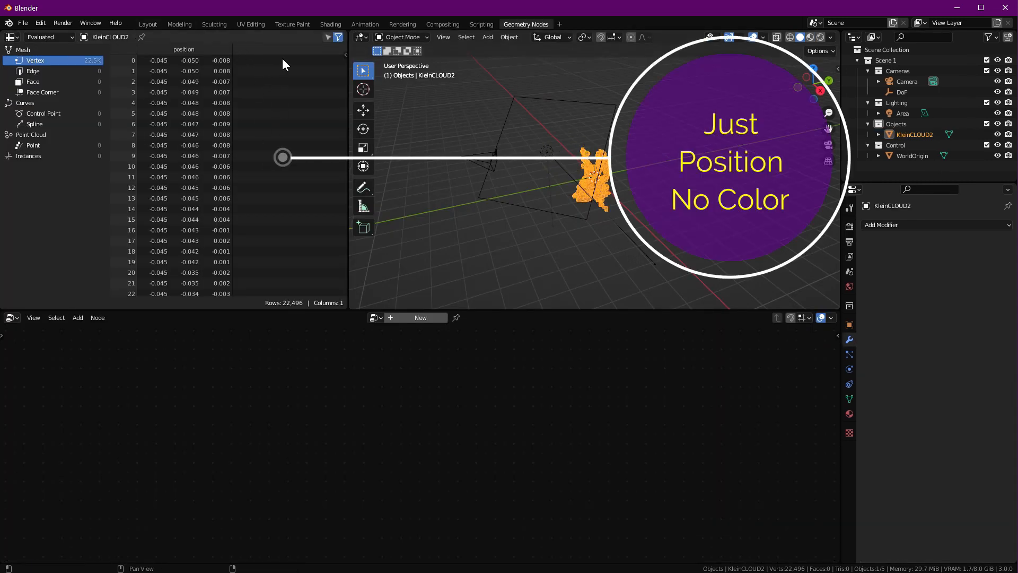
{"action": "mouse_move", "coordinate": [282, 157]}
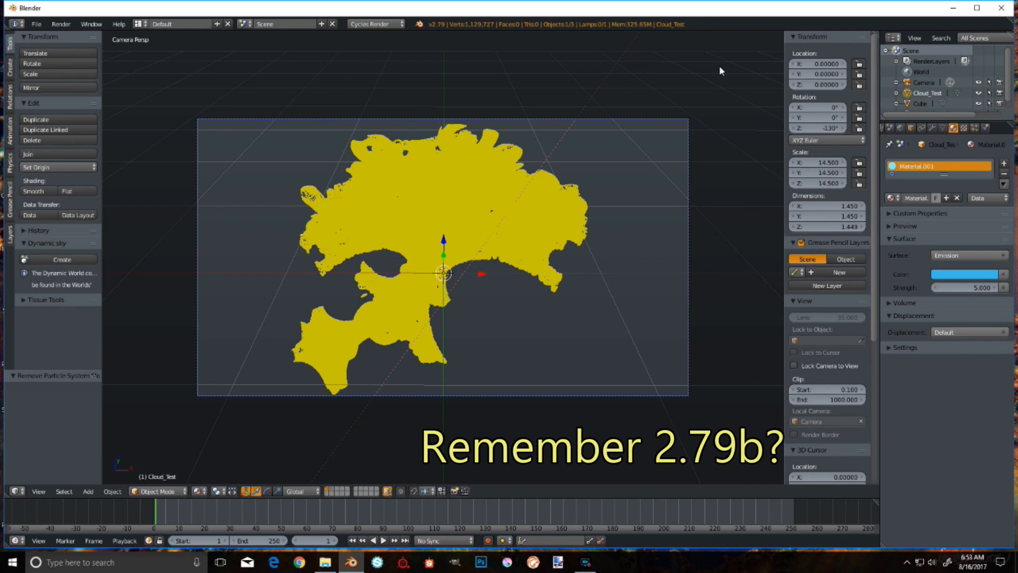
Step: Render the Cloud_Test particles as Object instances of the Cube
{"action": "left_click", "coordinate": [912, 348]}
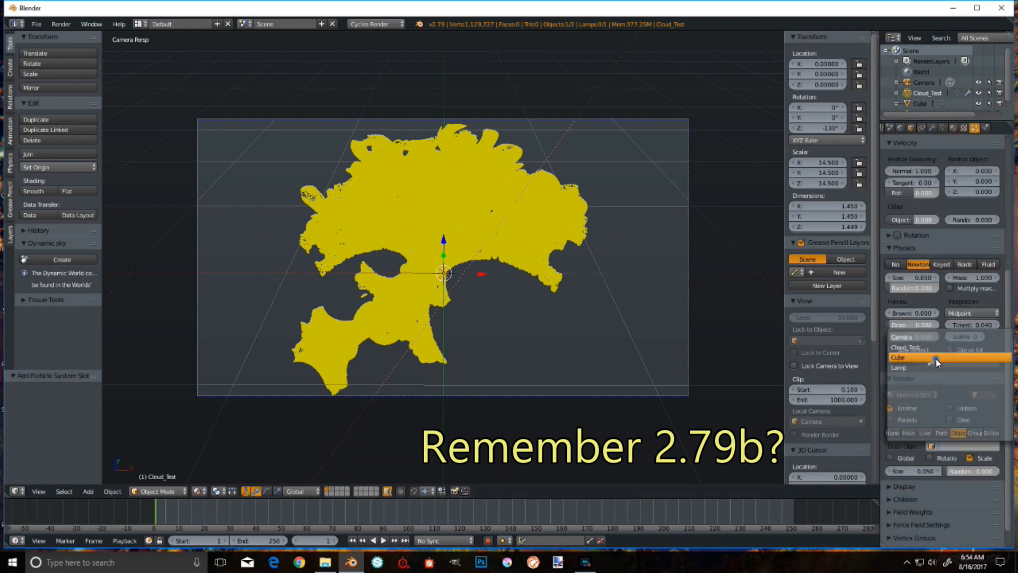
{"action": "left_click", "coordinate": [898, 357]}
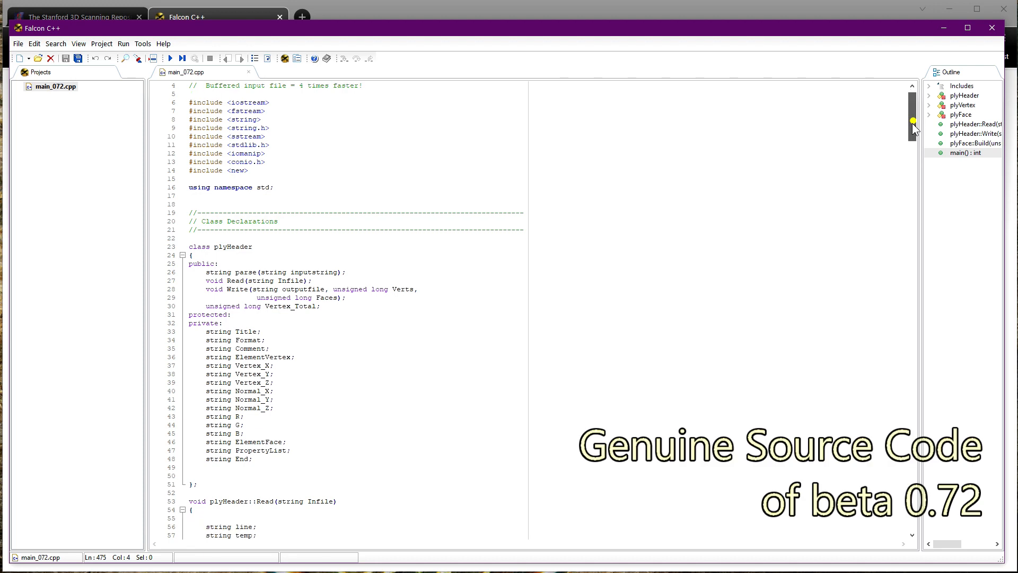
Step: Scroll through the plyHeader class declarations in main_072.cpp
{"action": "scroll", "scroll_direction": "down", "scroll_amount": 3}
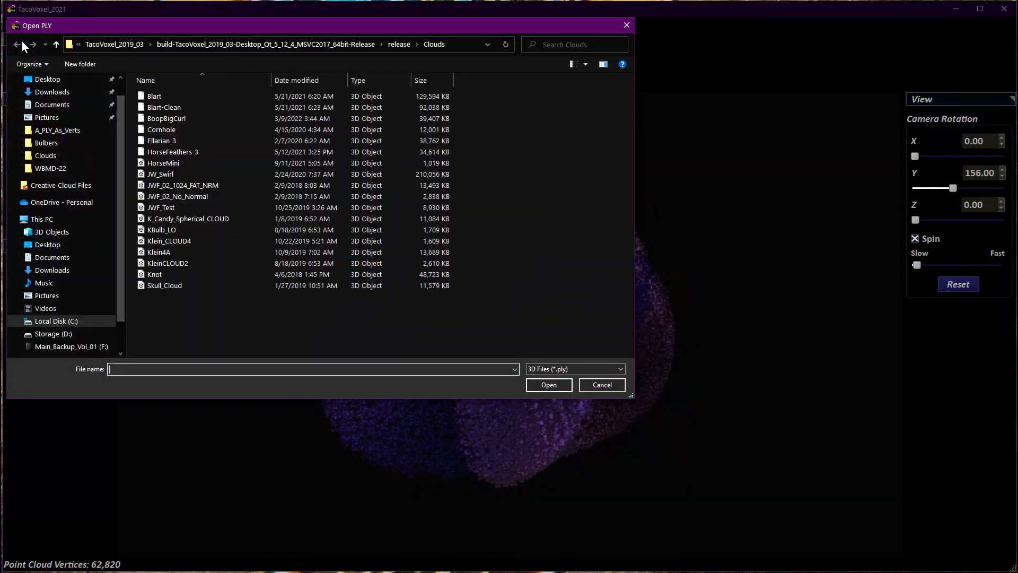
Step: Rotate the fractal cloud to reveal its spiral and set the Light Y angle to -66
{"action": "left_click", "coordinate": [57, 130]}
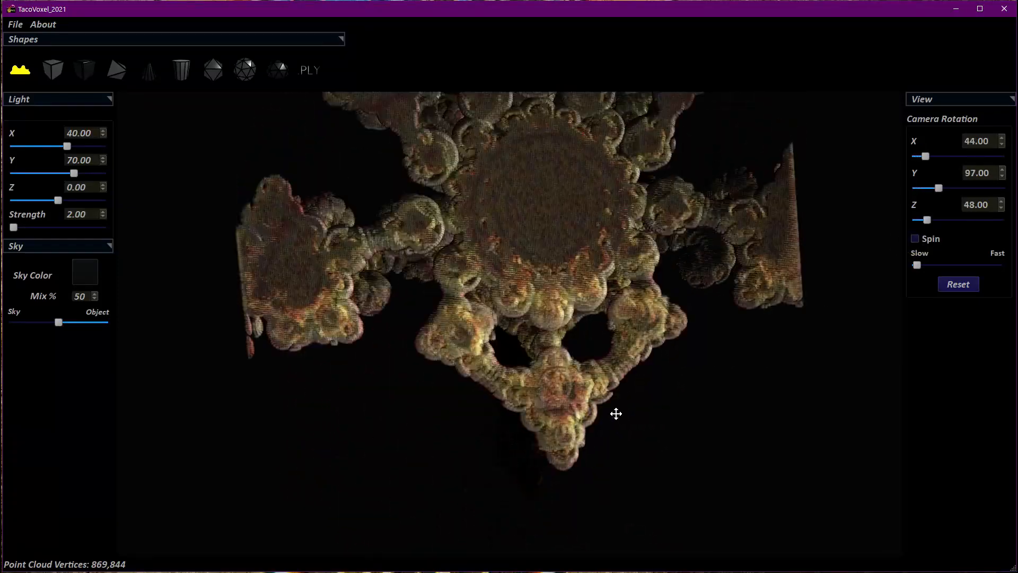
{"action": "left_click_drag", "start_coordinate": [615, 414], "coordinate": [583, 346]}
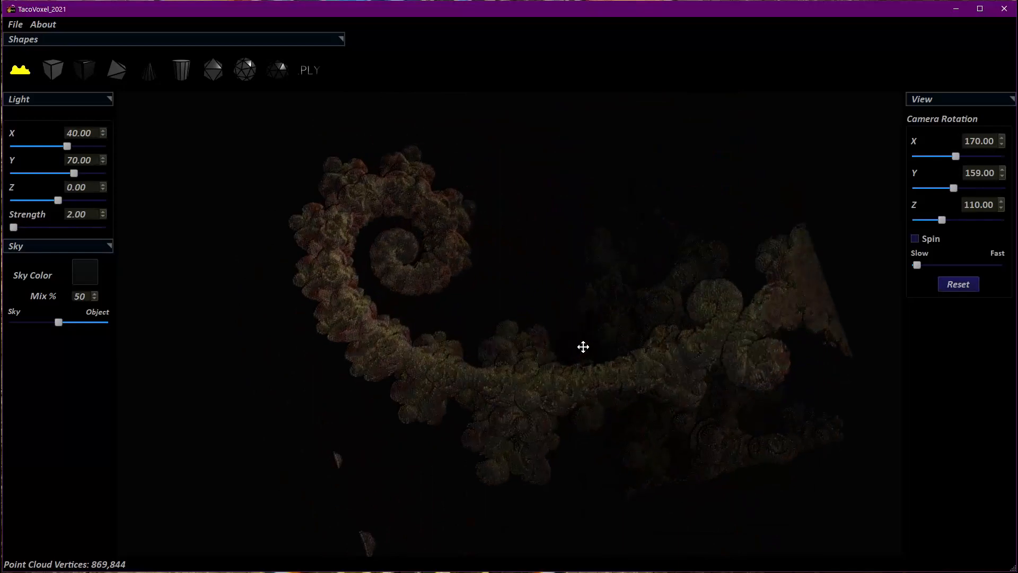
{"action": "left_click_drag", "start_coordinate": [64, 172], "coordinate": [45, 173]}
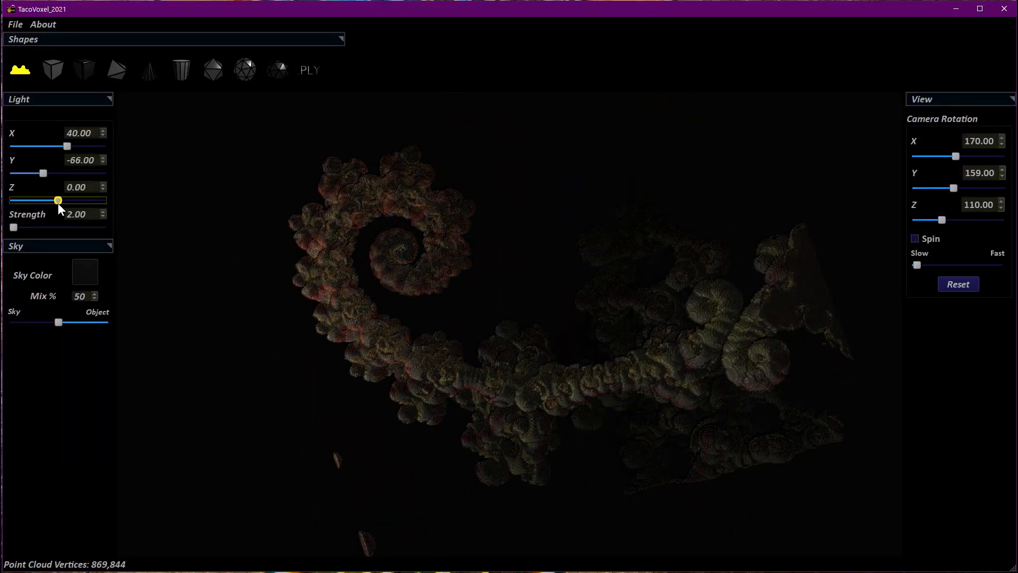
{"action": "left_click_drag", "start_coordinate": [65, 146], "coordinate": [68, 146]}
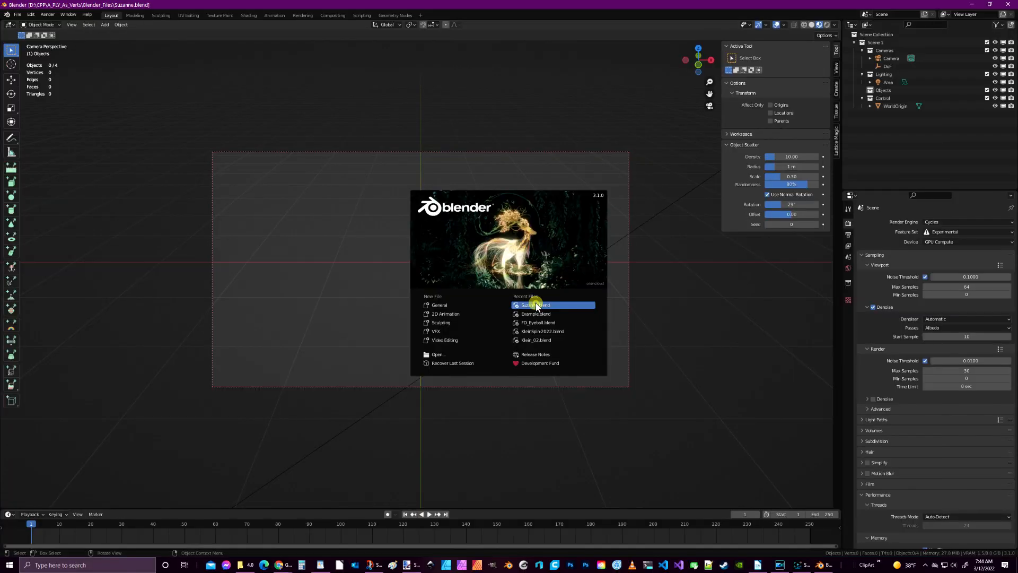
Step: Load Suzanne.blend from recent files and view the green monkey head's instanced-cube point cloud in Geometry Nodes
{"action": "left_click", "coordinate": [535, 305]}
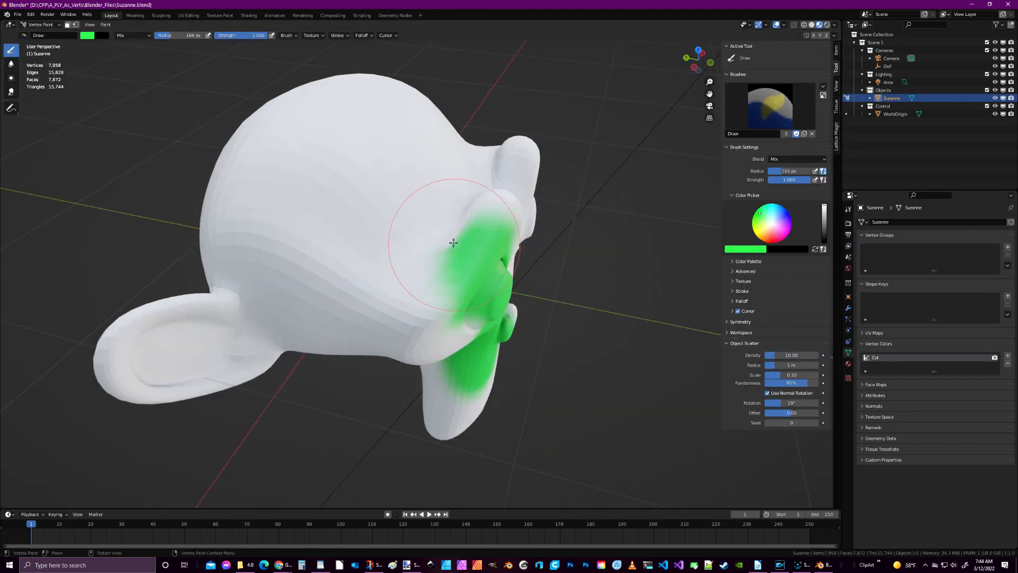
{"action": "left_click", "coordinate": [395, 14]}
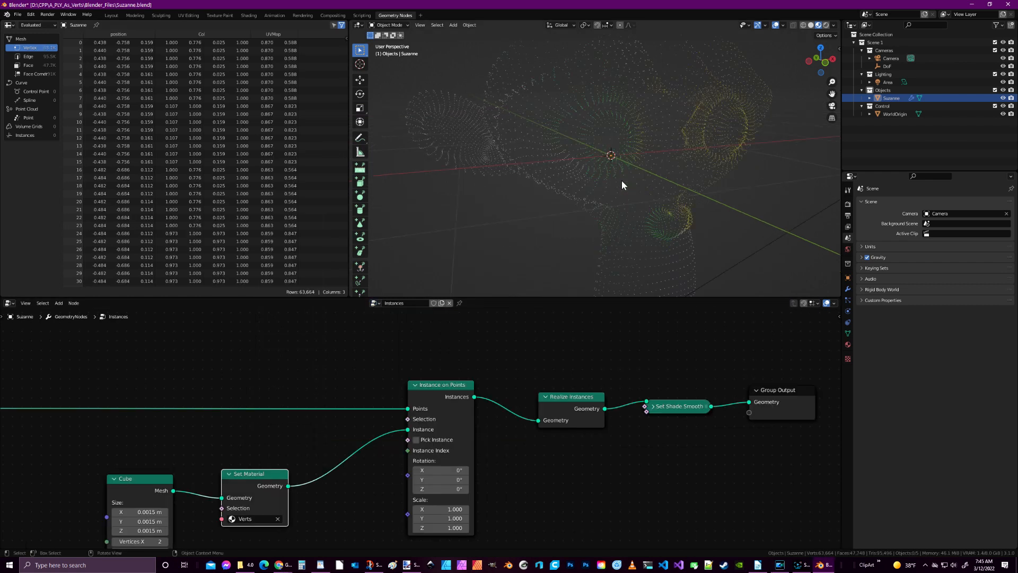
{"action": "left_click", "coordinate": [110, 15]}
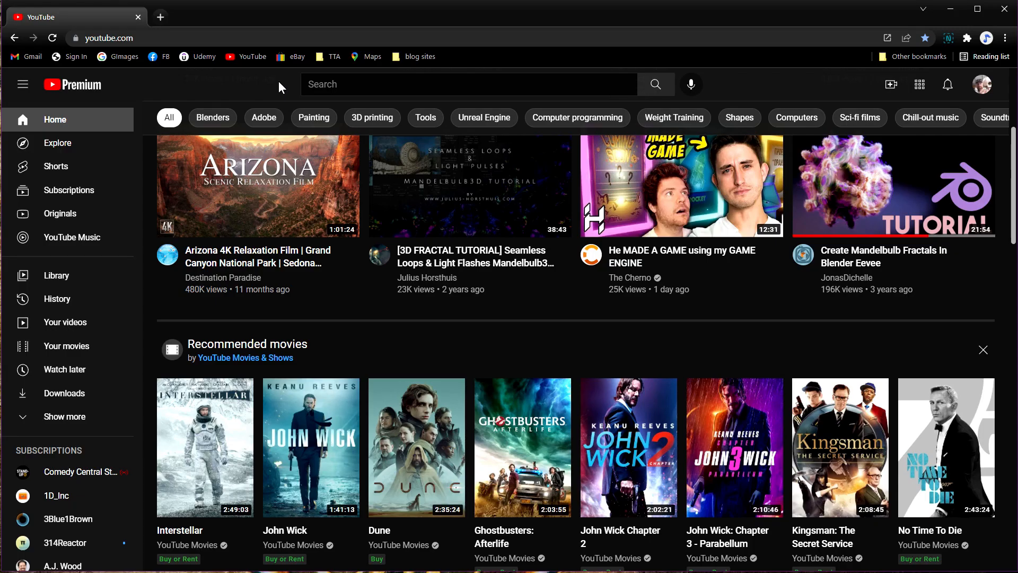
Step: Search YouTube for 'Geometry Nodes Tutorial' and browse through the results
{"action": "type", "text": "Geometry Nodes Tutorial"}
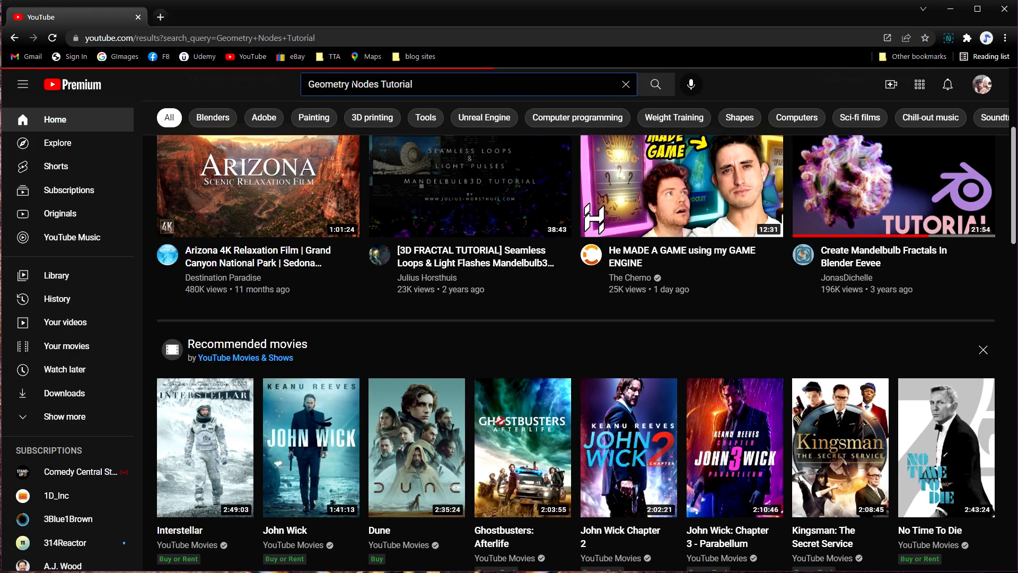
{"action": "left_click", "coordinate": [656, 85]}
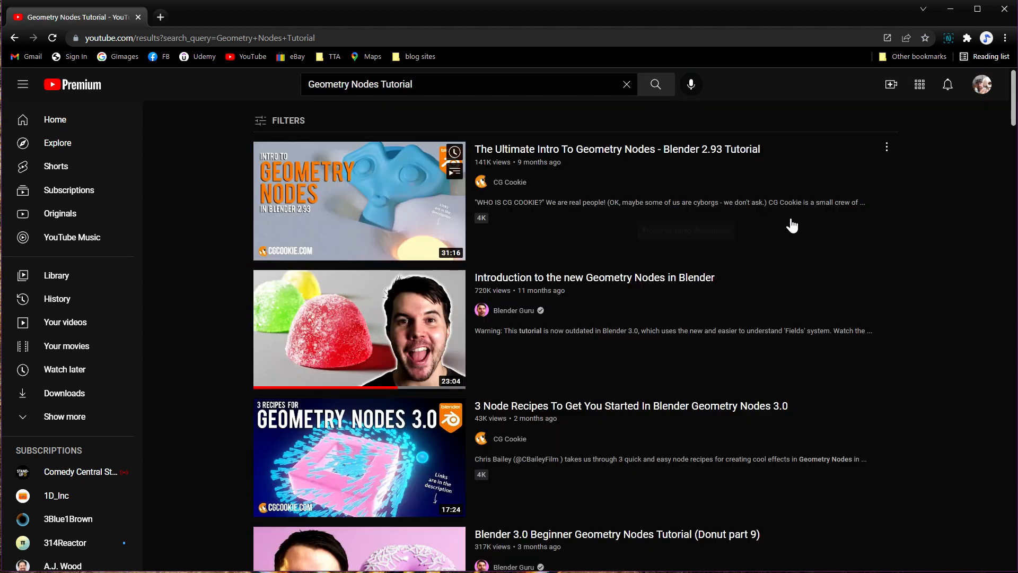
{"action": "scroll", "scroll_direction": "down", "scroll_amount": 3}
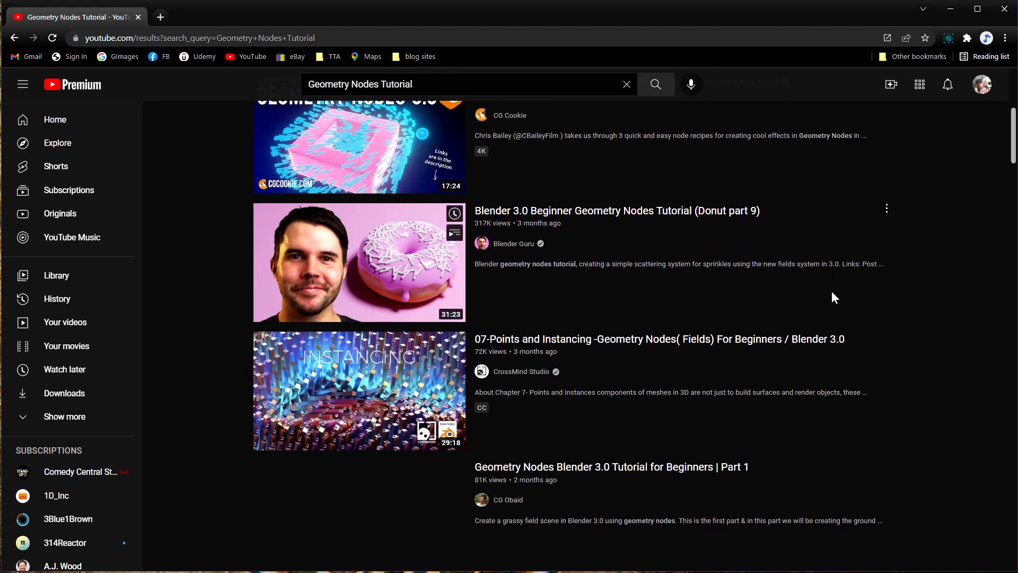
{"action": "scroll", "scroll_direction": "down", "scroll_amount": 3}
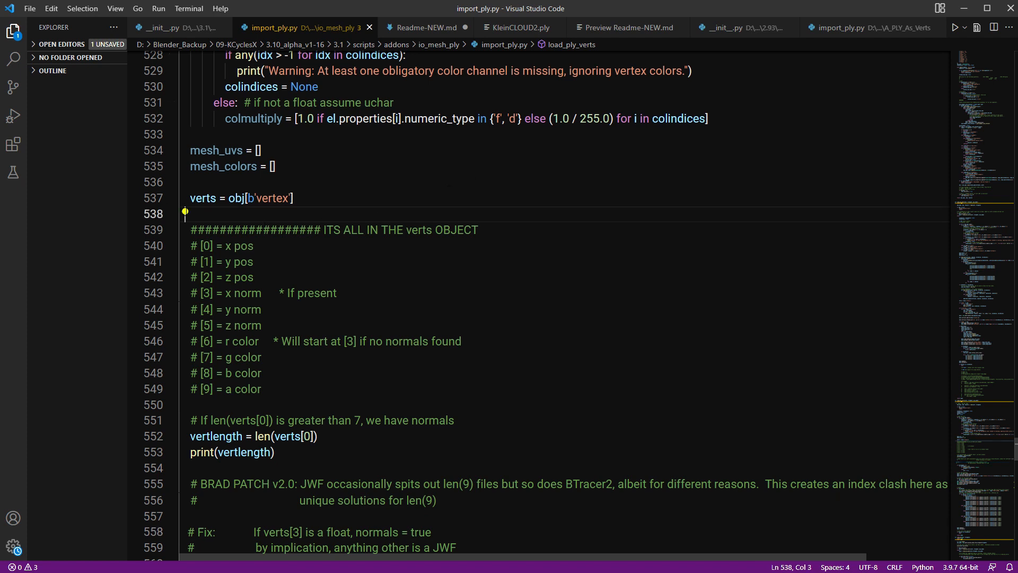
{"action": "left_click_drag", "start_coordinate": [190, 214], "coordinate": [262, 388]}
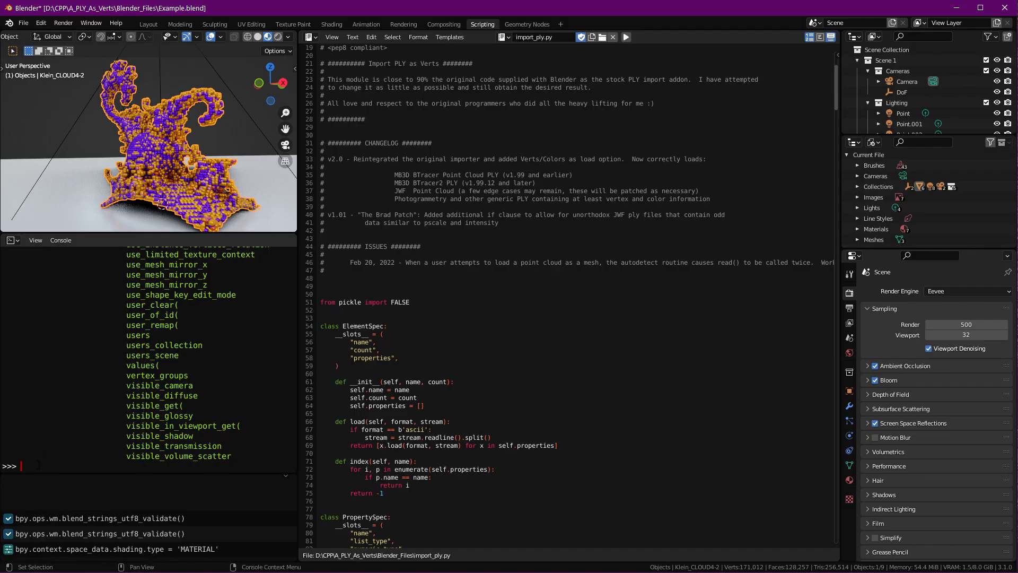
Step: Run print(C.active_object.data.vertices) in the Python console, returning a 21,376-vertex collection
{"action": "type", "text": "print C."}
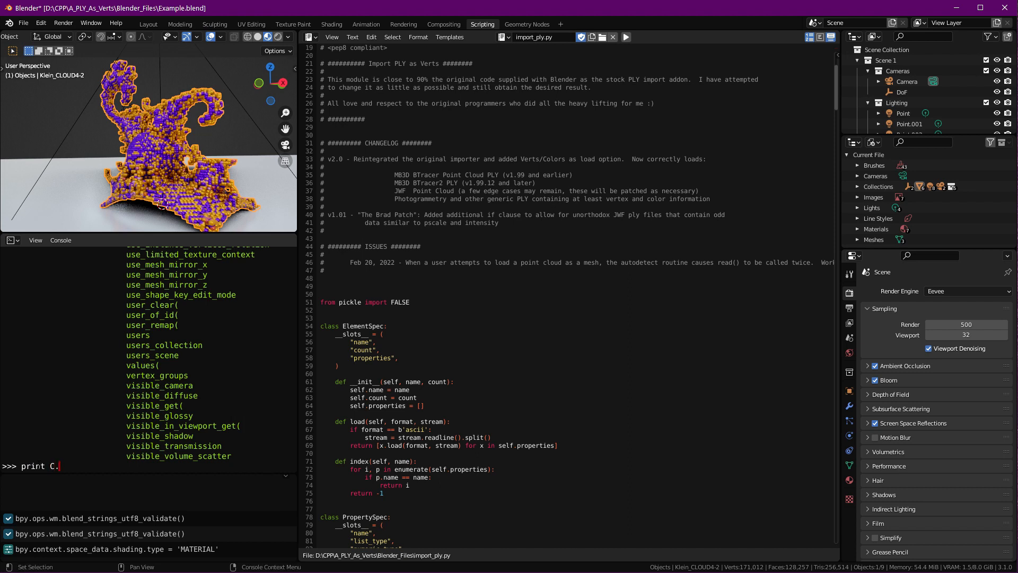
{"action": "type", "text": "active"}
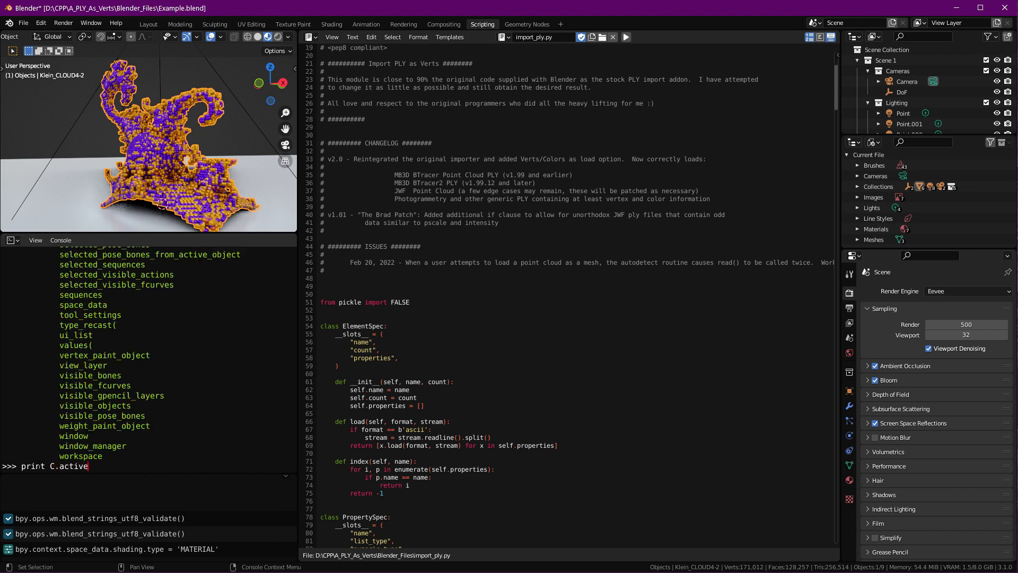
{"action": "type", "text": "_o"}
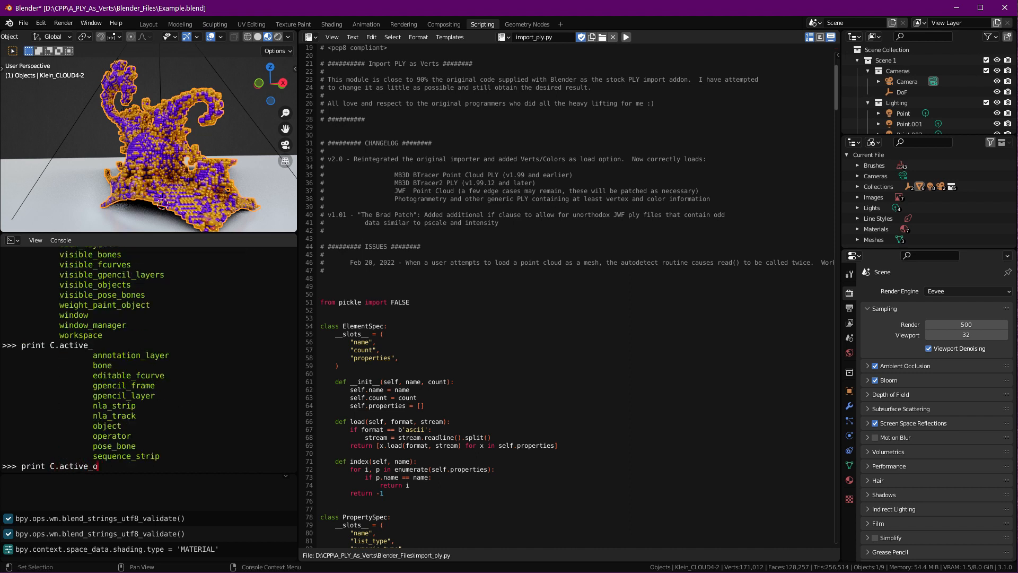
{"action": "type", "text": "bject."}
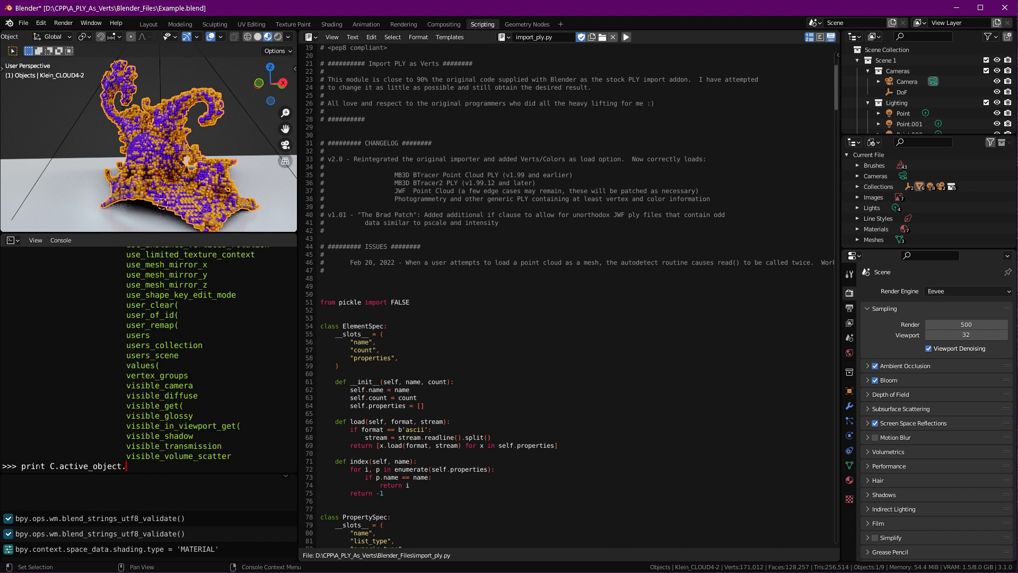
{"action": "type", "text": "data.vertices"}
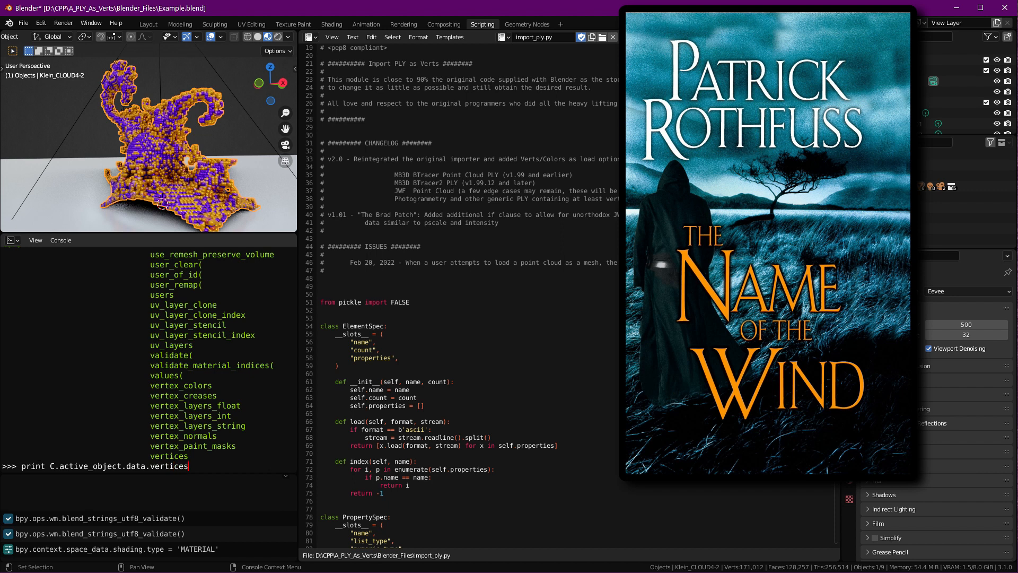
{"action": "key", "text": "Return"}
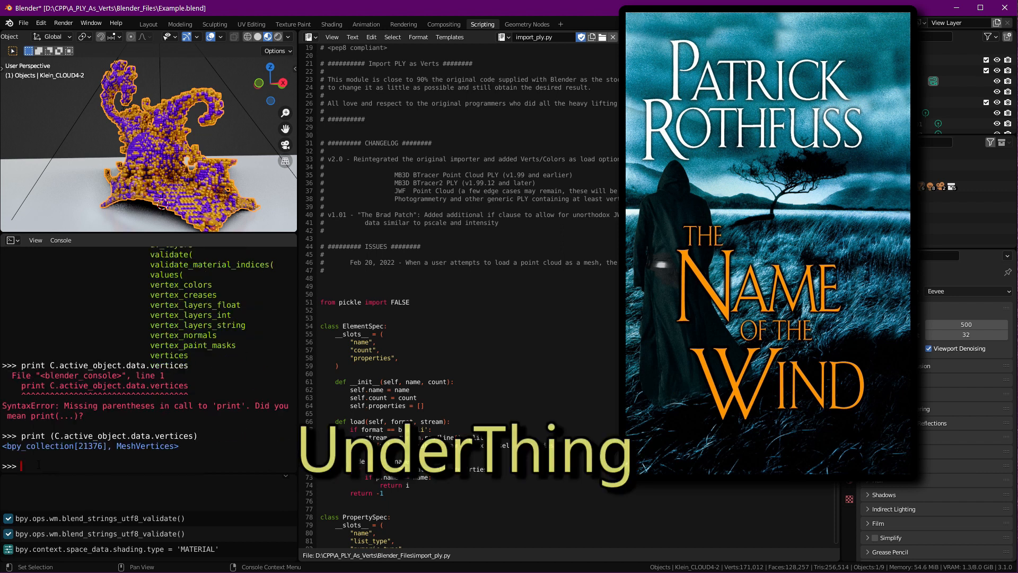
{"action": "left_click", "coordinate": [331, 25]}
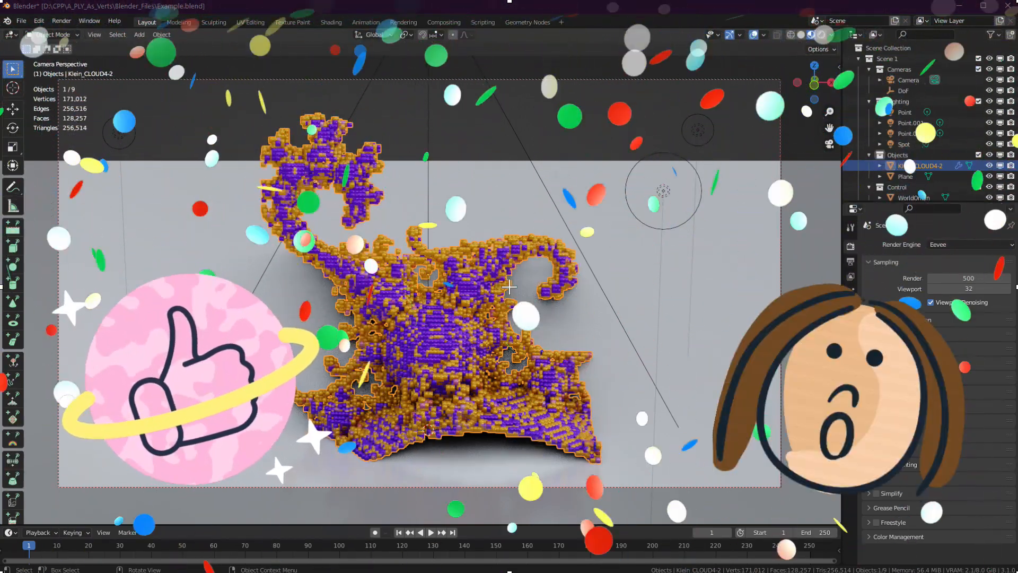
Step: Start a Stanford PLY as Verts import with the Verts/Colors Only option ticked
{"action": "left_click", "coordinate": [21, 22]}
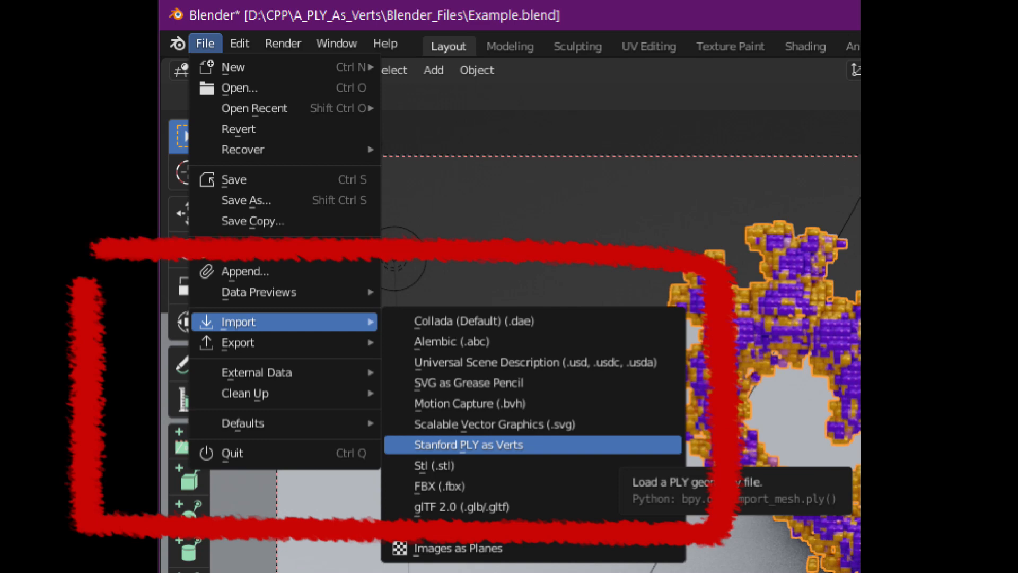
{"action": "left_click", "coordinate": [467, 444]}
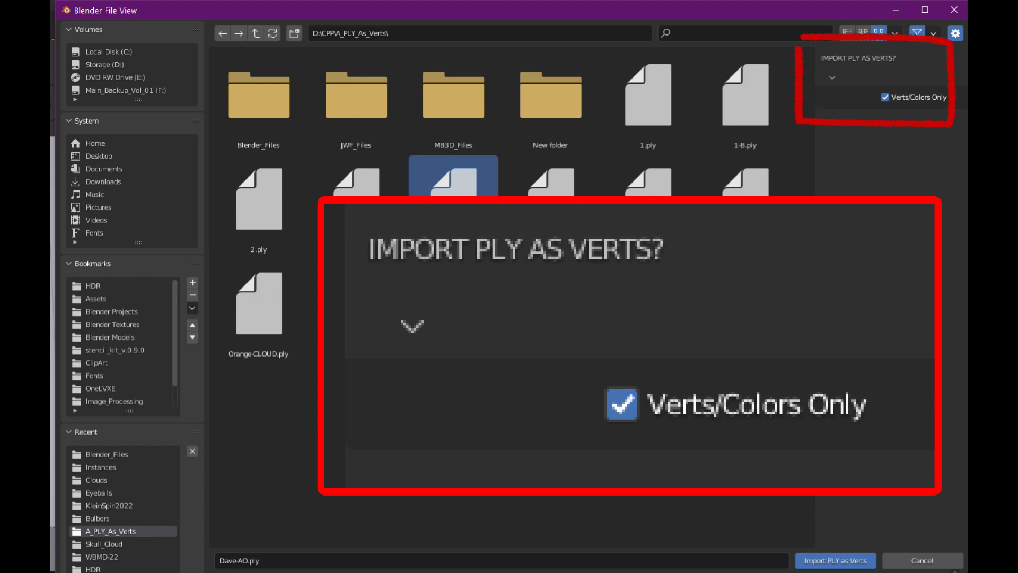
{"action": "left_click", "coordinate": [834, 560]}
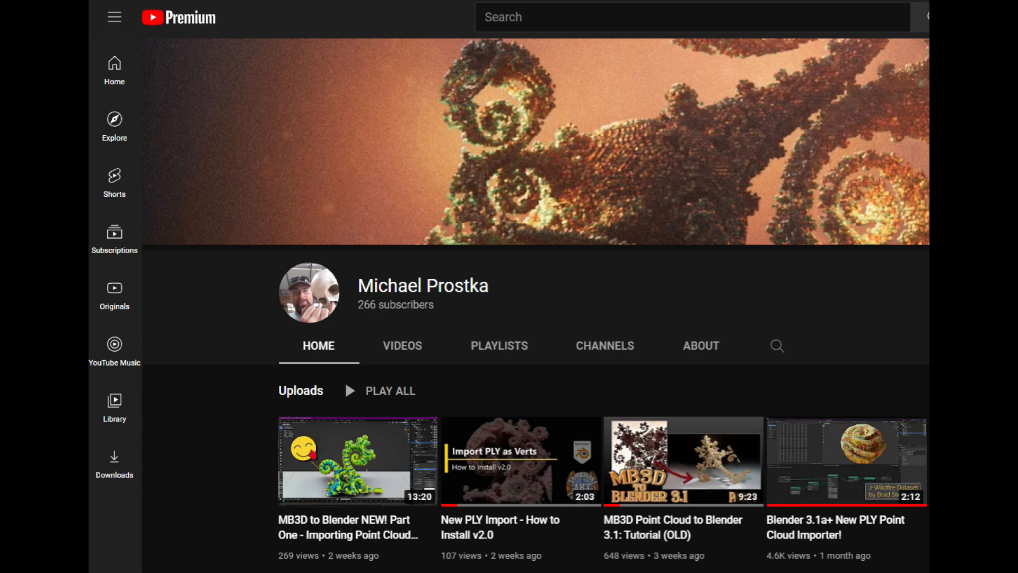
Step: Bring up the YouTube channel page with its row of PLY import tutorial uploads
{"action": "left_click", "coordinate": [505, 23]}
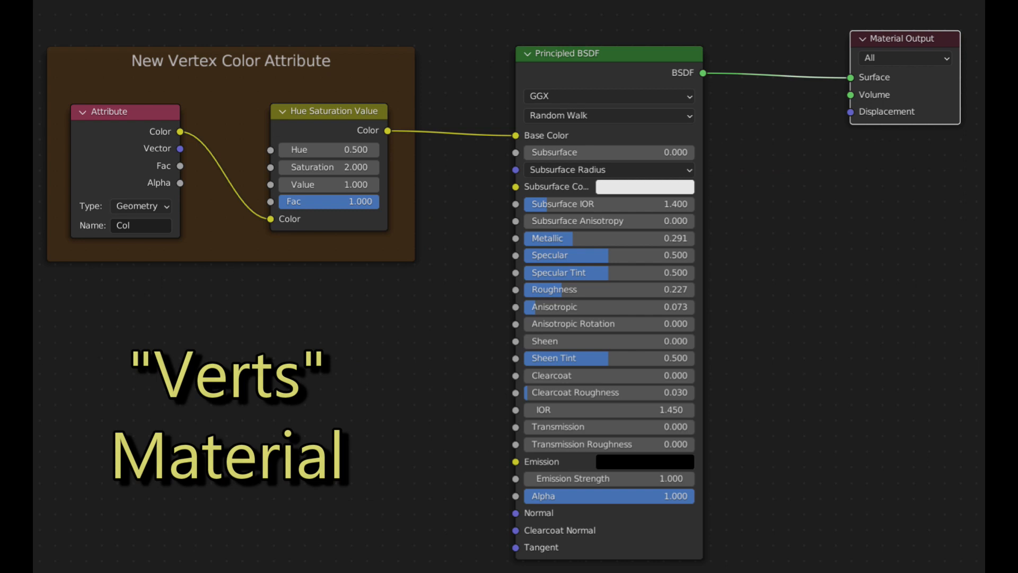
Step: Review the Verts material's Col attribute node setup and the cube's Vertex Colors data
{"action": "left_click_drag", "start_coordinate": [9, 227], "coordinate": [220, 156]}
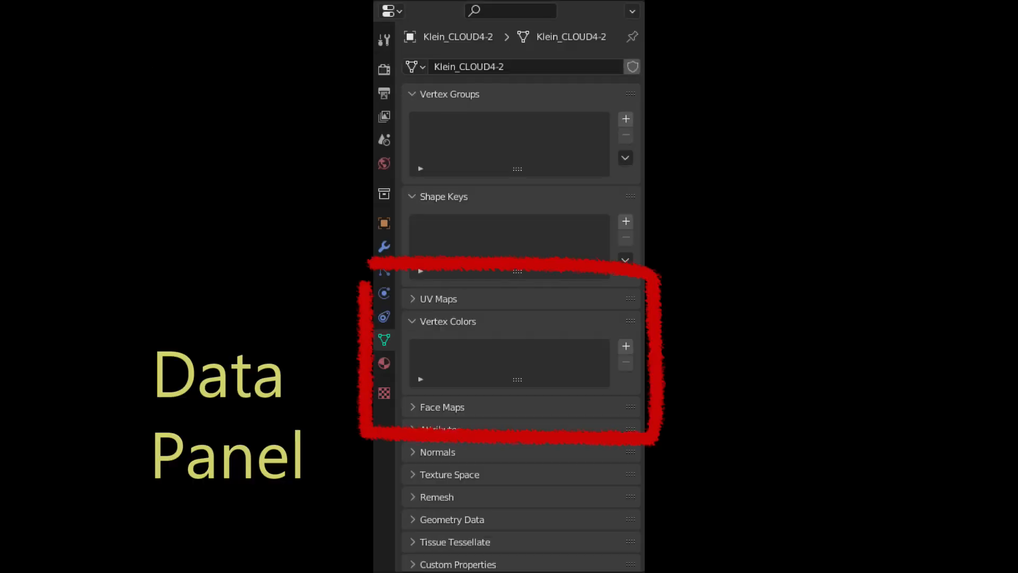
{"action": "scroll", "scroll_direction": "down", "scroll_amount": 3}
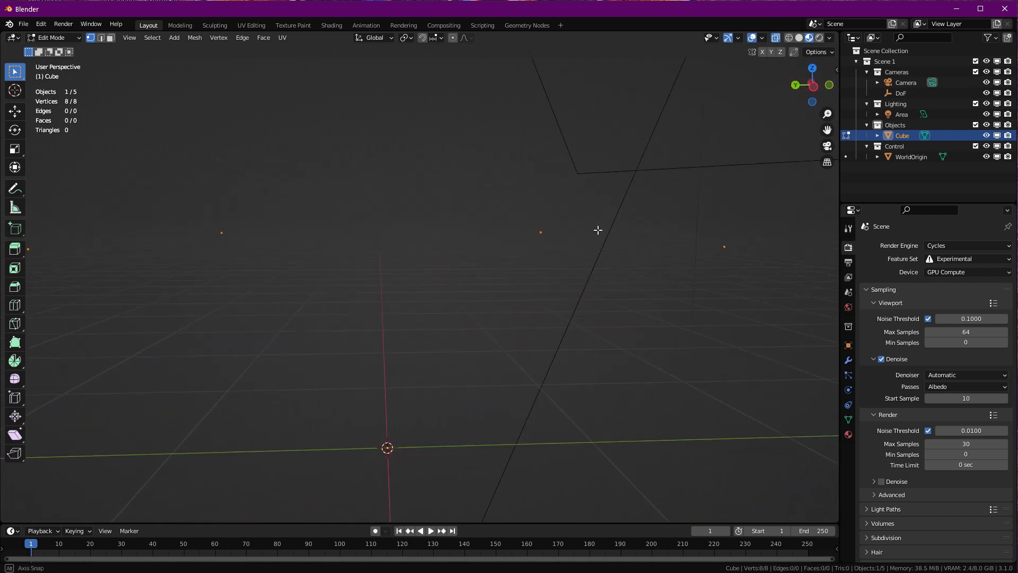
Step: Reopen Example.blend and import the Orange.ply cloud as vertices and colours only
{"action": "left_click", "coordinate": [24, 24]}
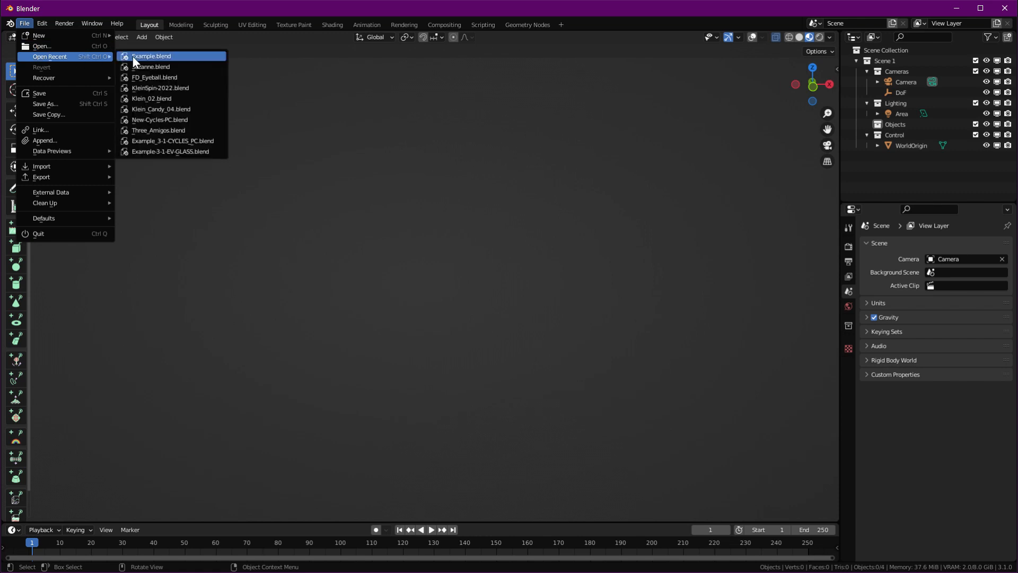
{"action": "left_click", "coordinate": [151, 56]}
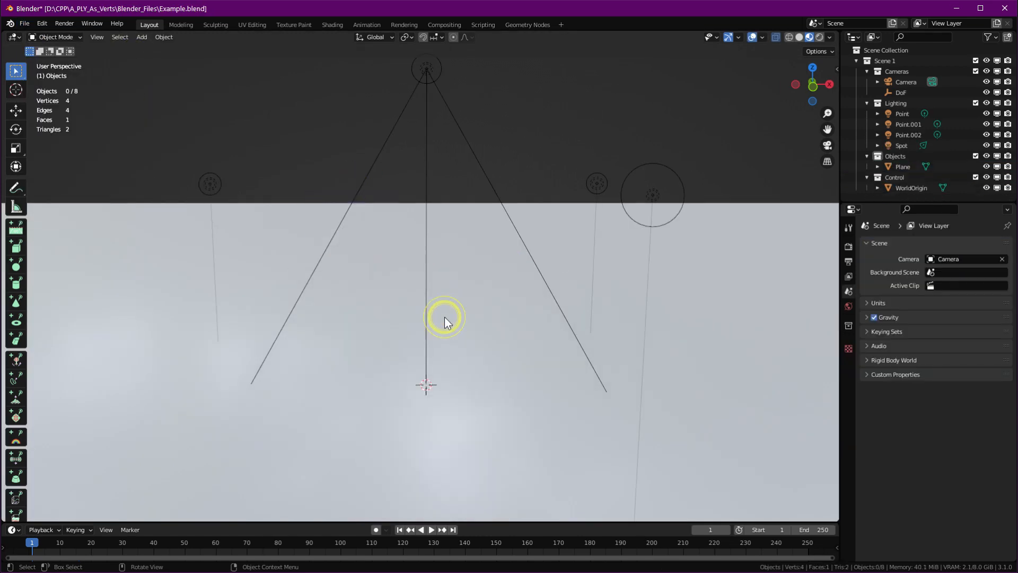
{"action": "left_click", "coordinate": [25, 25]}
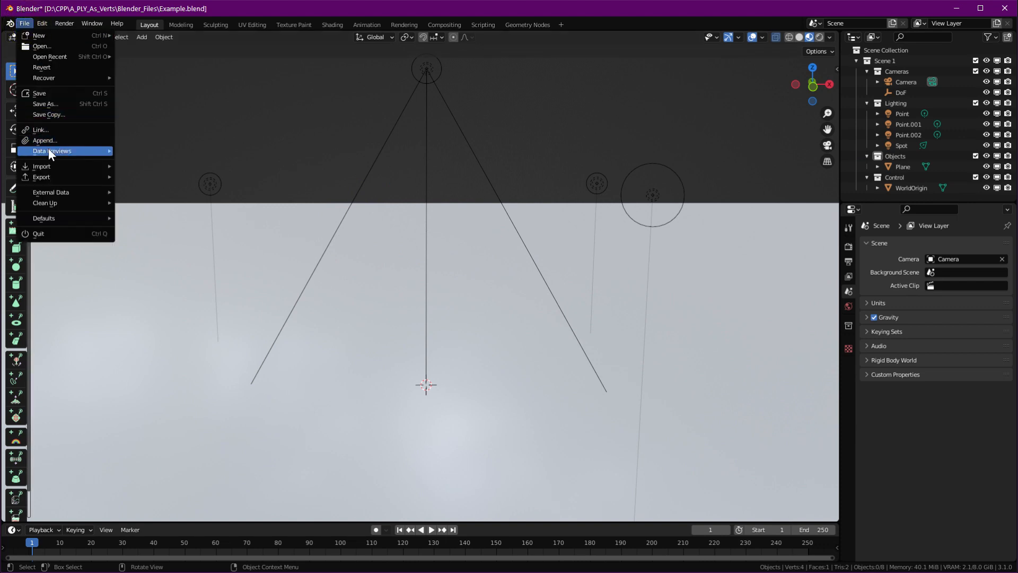
{"action": "left_click", "coordinate": [41, 165]}
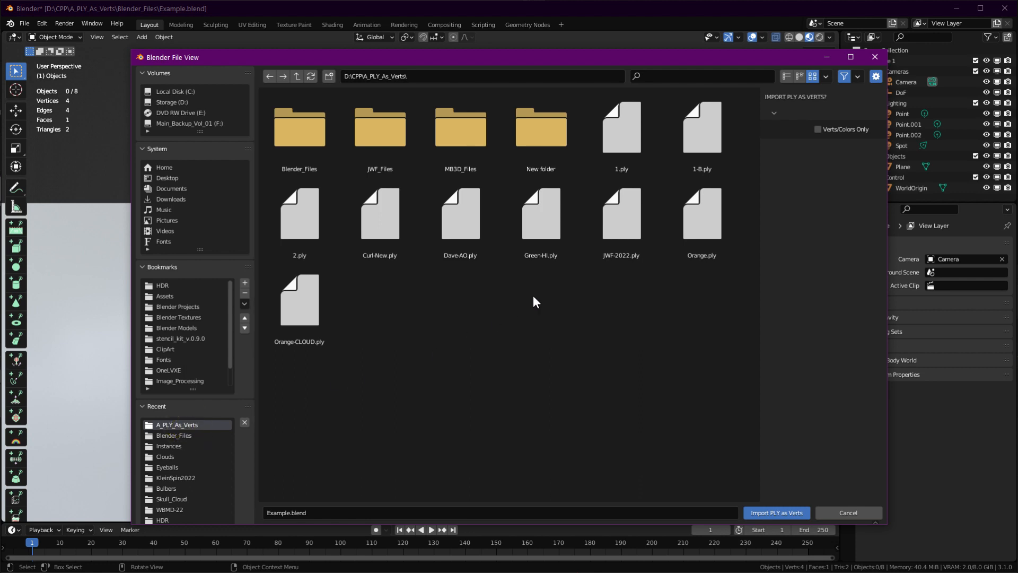
{"action": "left_click", "coordinate": [701, 217]}
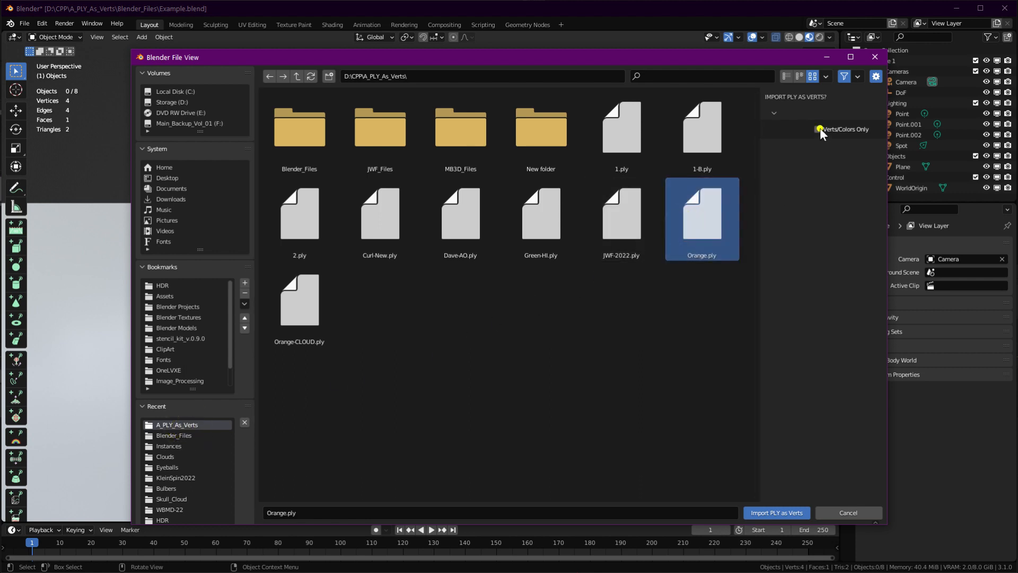
{"action": "left_click", "coordinate": [775, 512]}
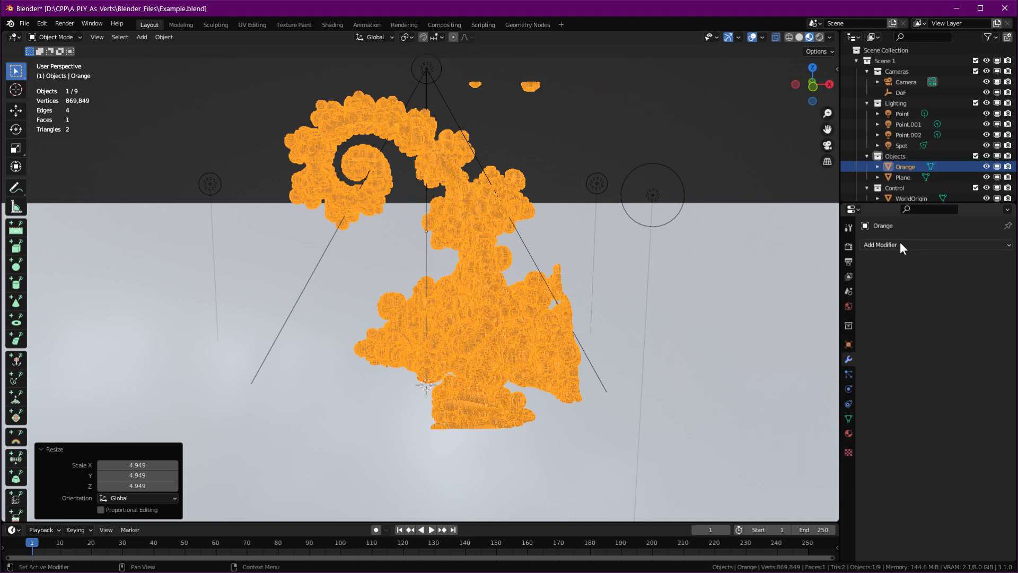
Step: Add a Geometry Nodes modifier to Orange and show the cube-instancing node tree
{"action": "left_click", "coordinate": [882, 244]}
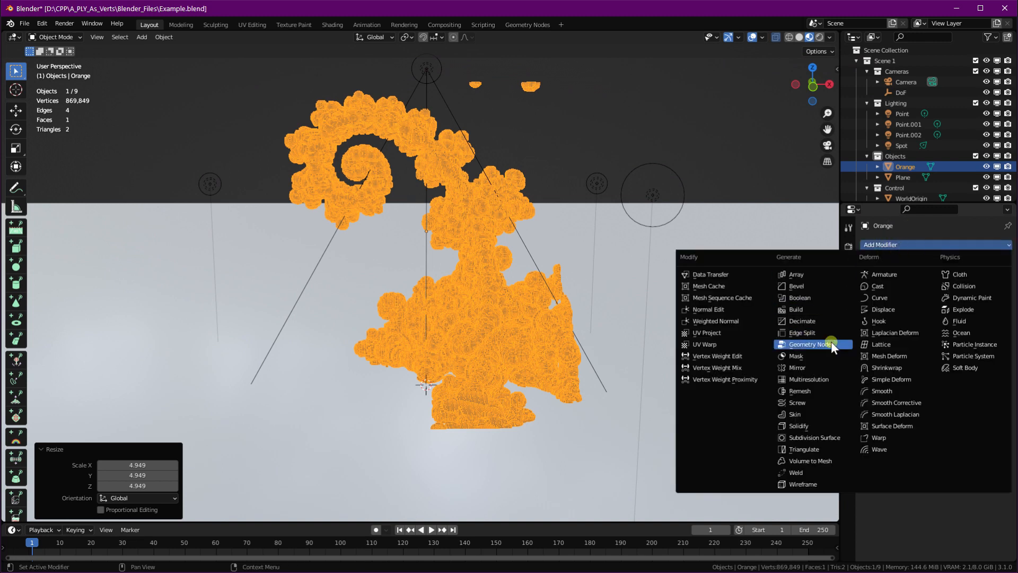
{"action": "left_click", "coordinate": [808, 344]}
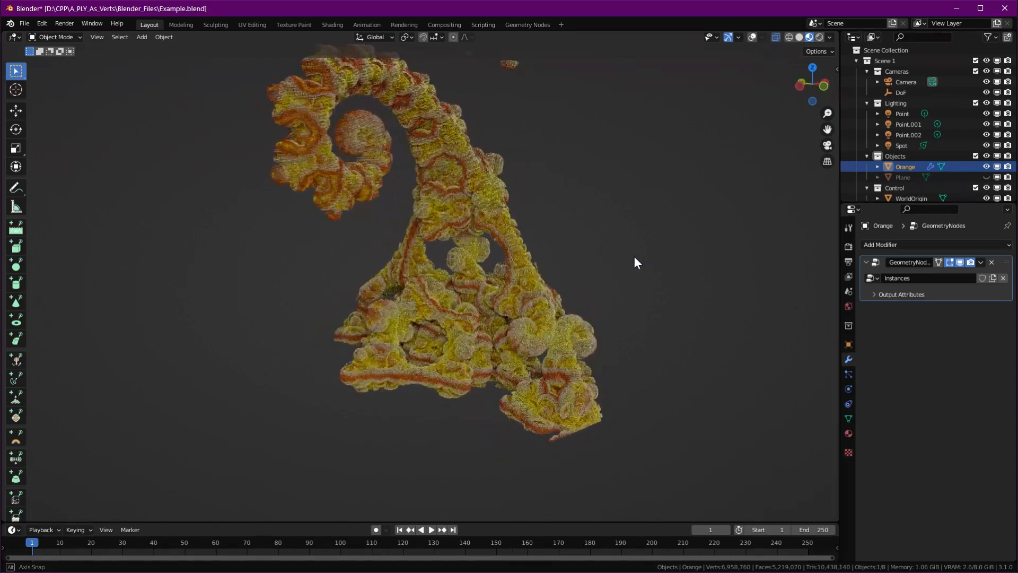
{"action": "left_click", "coordinate": [527, 24]}
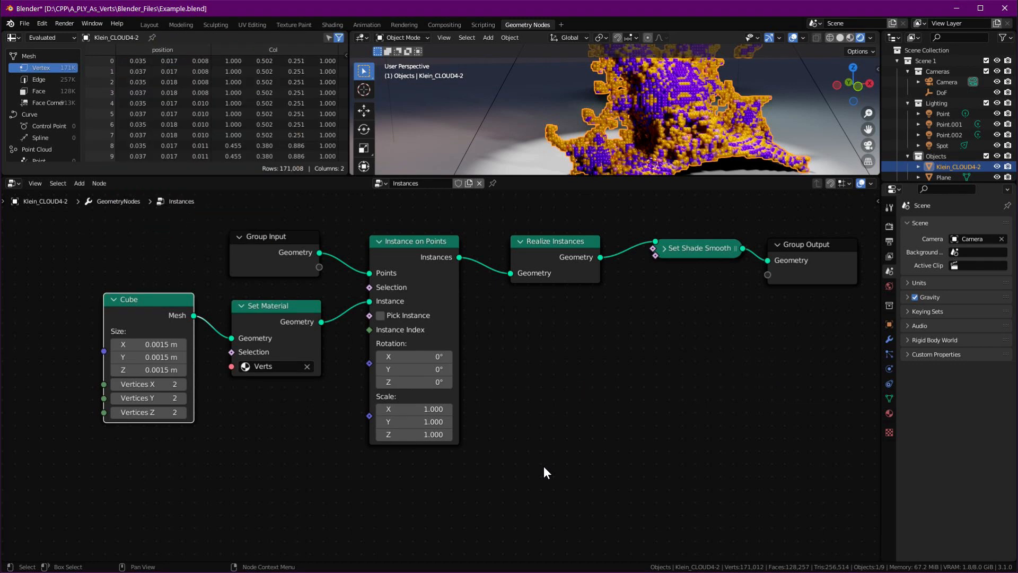
{"action": "mouse_move", "coordinate": [254, 385]}
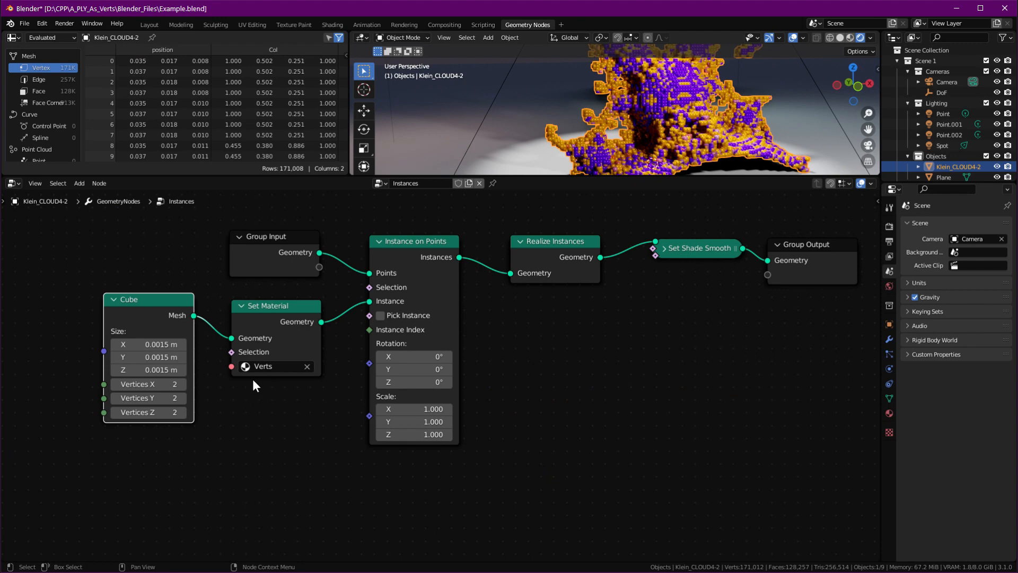
Step: Show the Orange object's Verts-AO material network in the Example-TURBO file's Shading workspace
{"action": "left_click", "coordinate": [331, 24]}
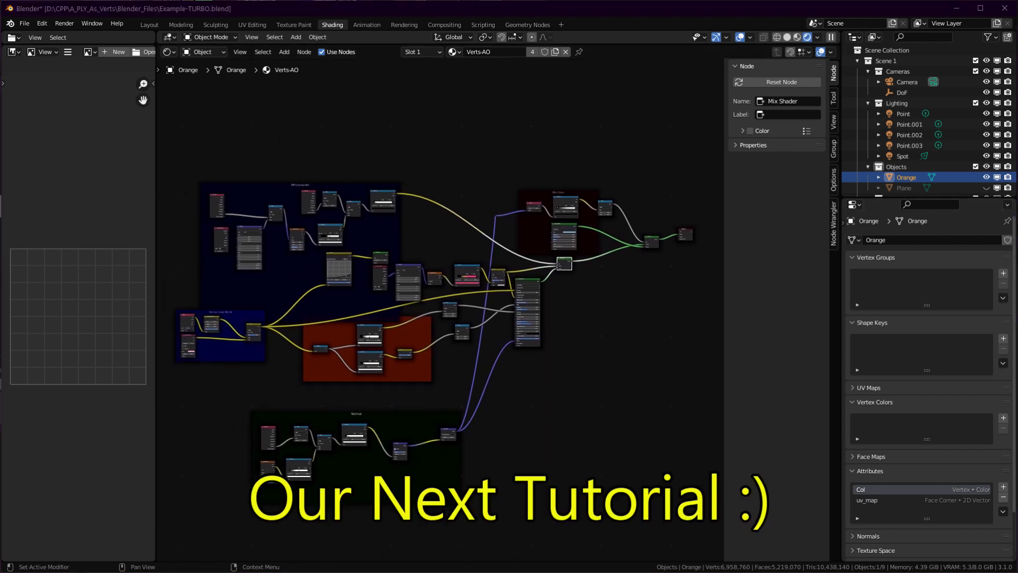
{"action": "left_click", "coordinate": [148, 24]}
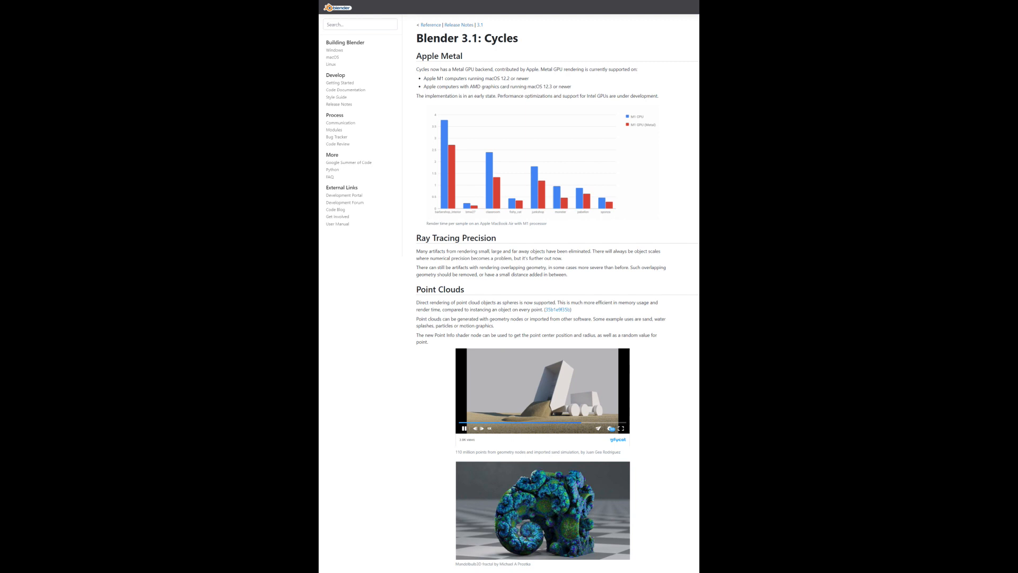
Step: Scroll the Blender 3.1 Cycles release notes down to the Point Clouds renders
{"action": "scroll", "scroll_direction": "down", "scroll_amount": 3}
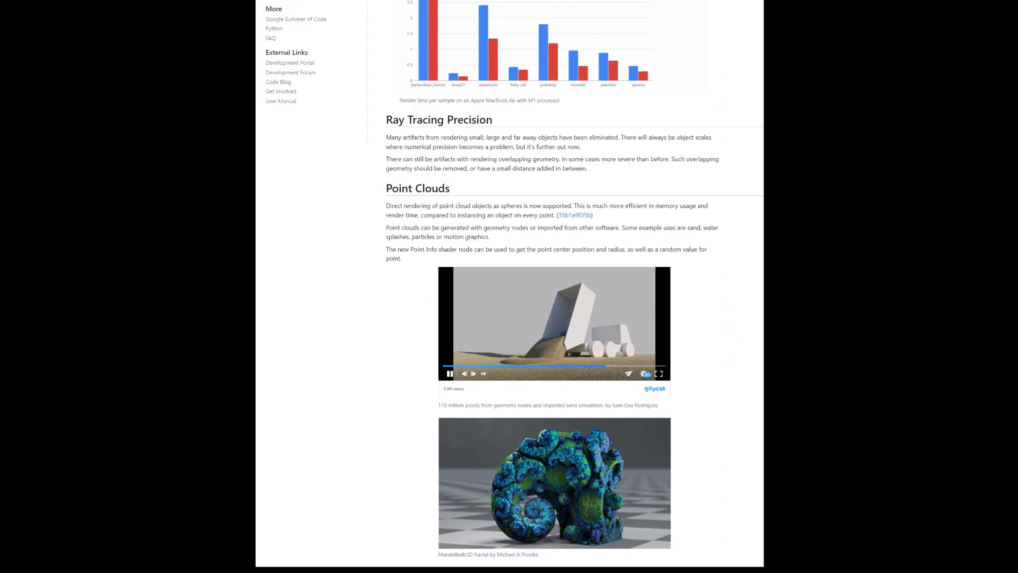
{"action": "scroll", "scroll_direction": "down", "scroll_amount": 3}
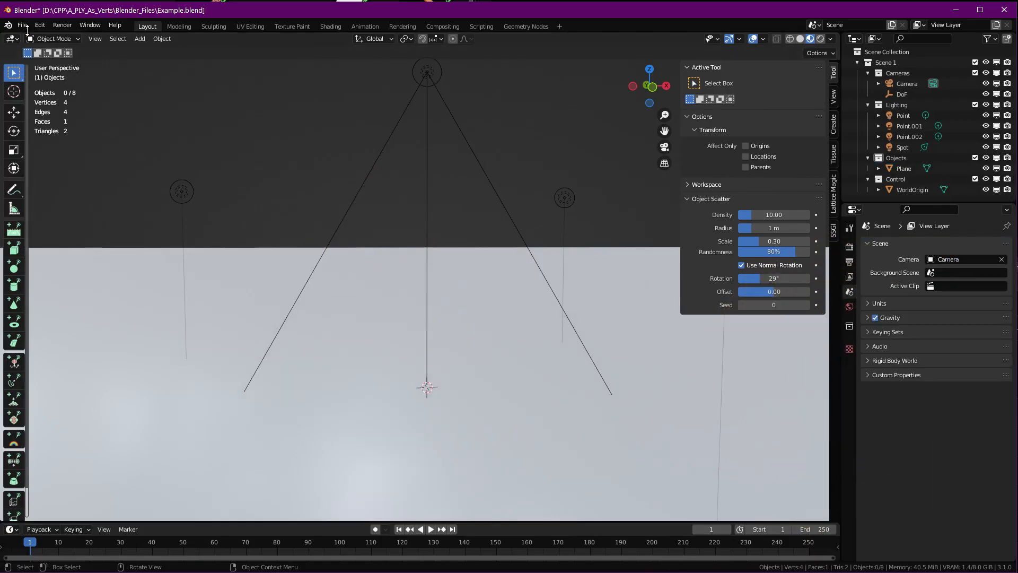
Step: Import Orange.ply from the A_PLY_As_Verts folder as a vertex cloud and check its material slots
{"action": "left_click", "coordinate": [22, 25]}
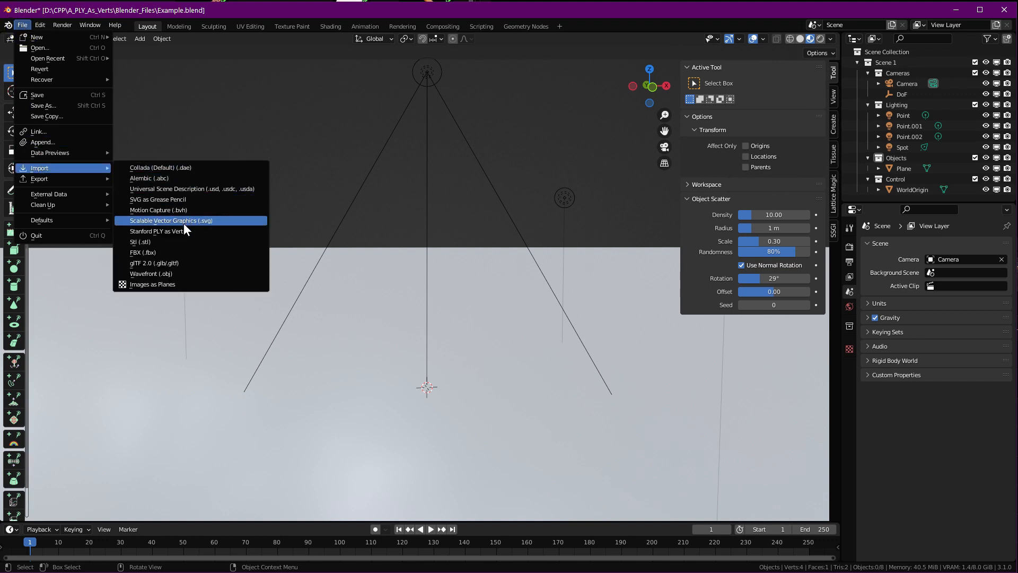
{"action": "left_click", "coordinate": [148, 230]}
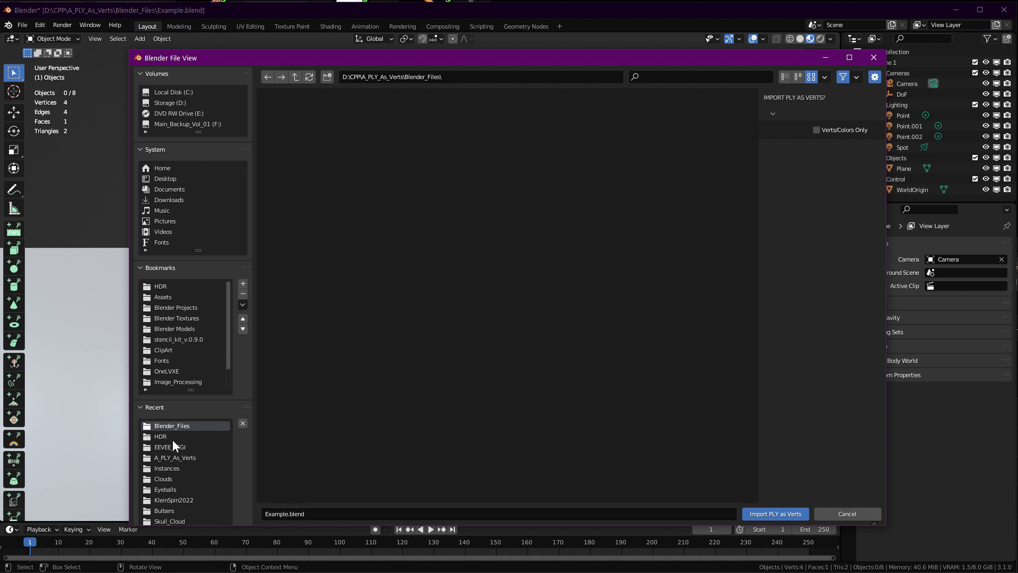
{"action": "left_click", "coordinate": [175, 457]}
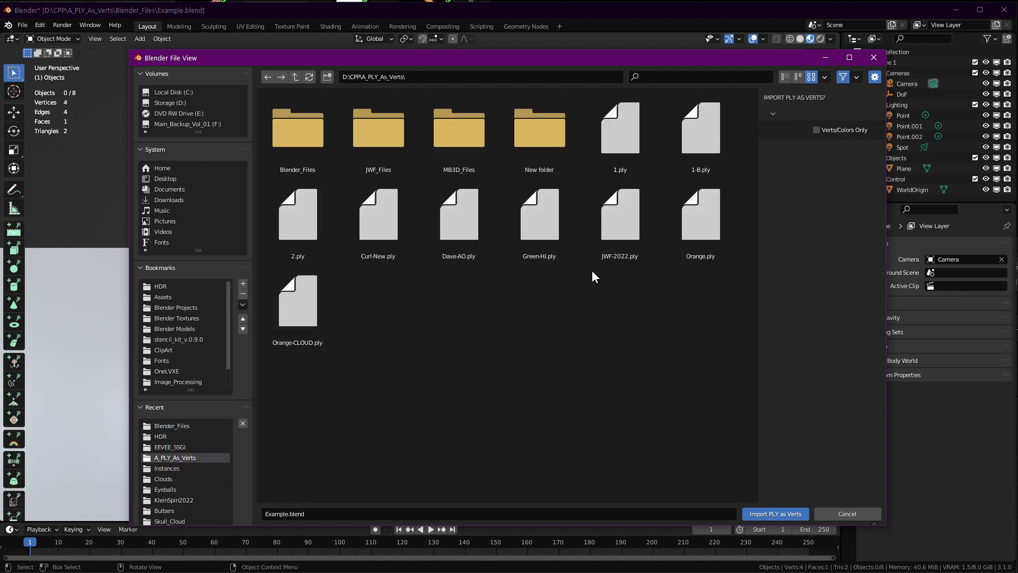
{"action": "left_click", "coordinate": [700, 215]}
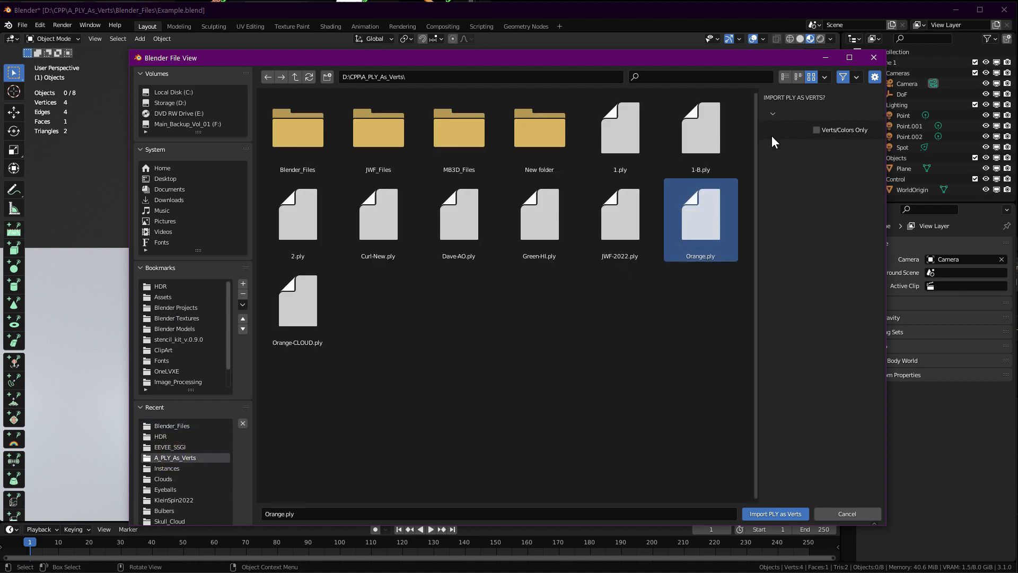
{"action": "left_click", "coordinate": [774, 513]}
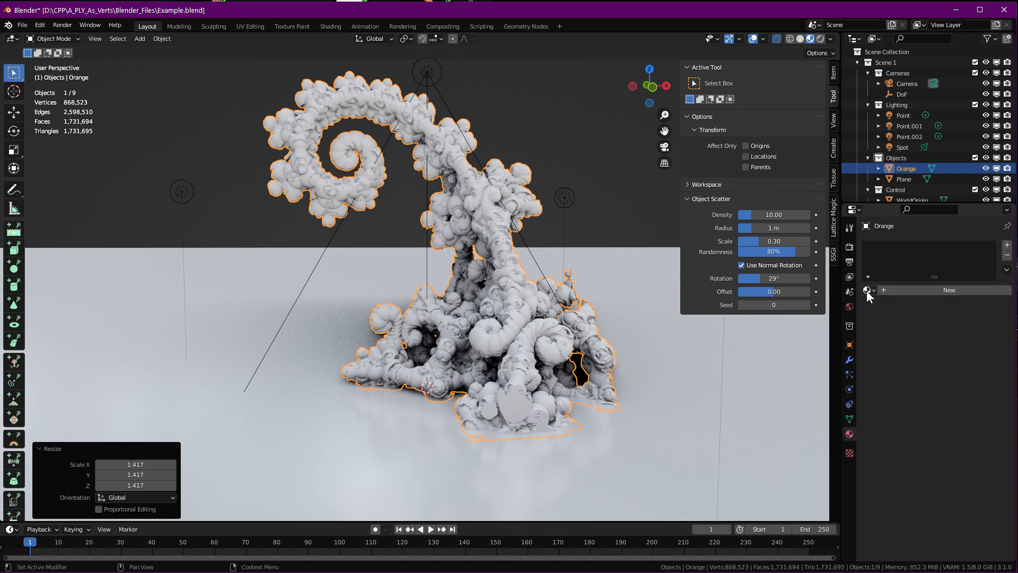
{"action": "left_click", "coordinate": [868, 289]}
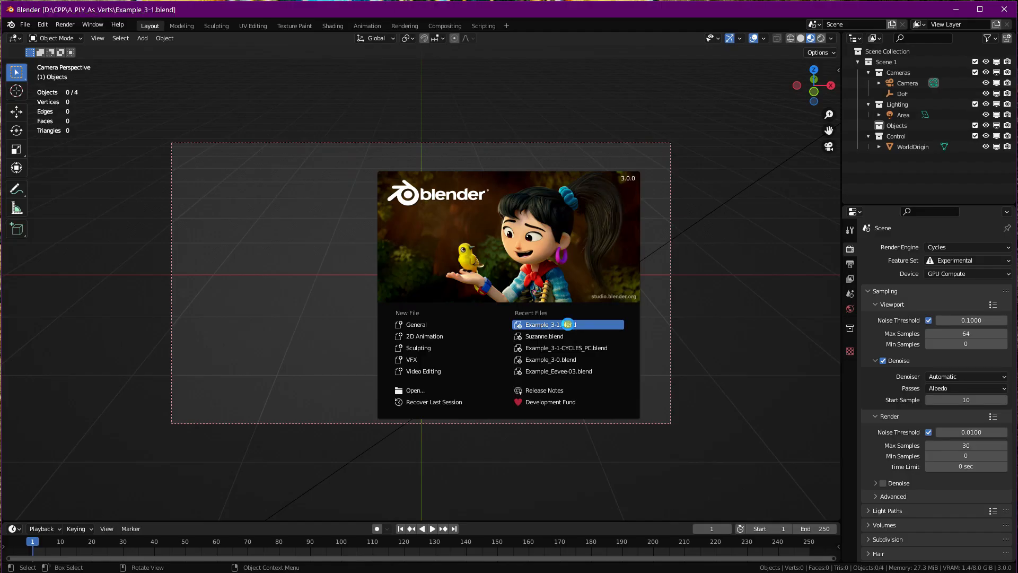
Step: Load Example_3-1.blend and recalculate the Curl-New.001 mesh normals outside in Edit Mode
{"action": "left_click", "coordinate": [542, 324]}
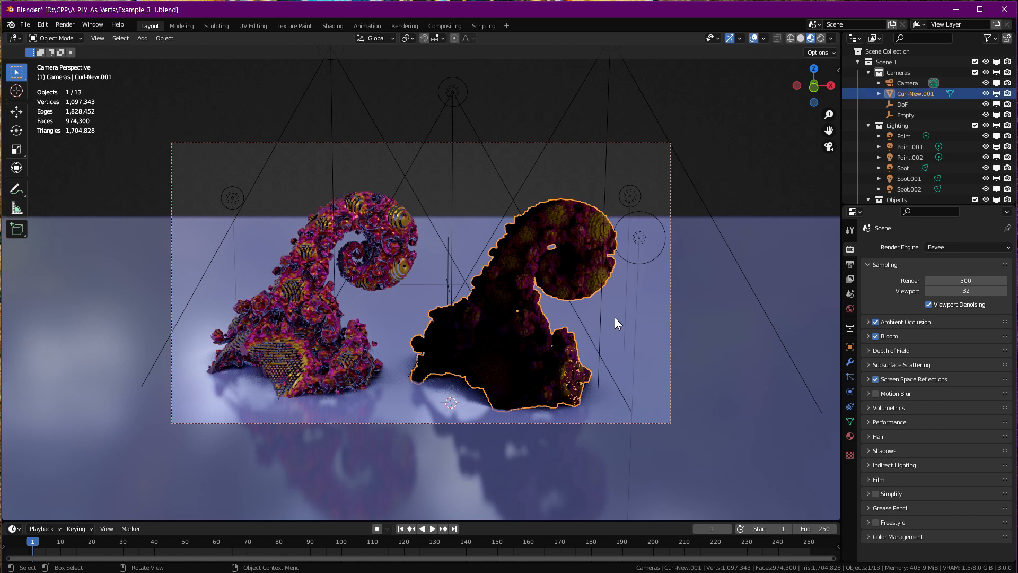
{"action": "key", "text": "Tab"}
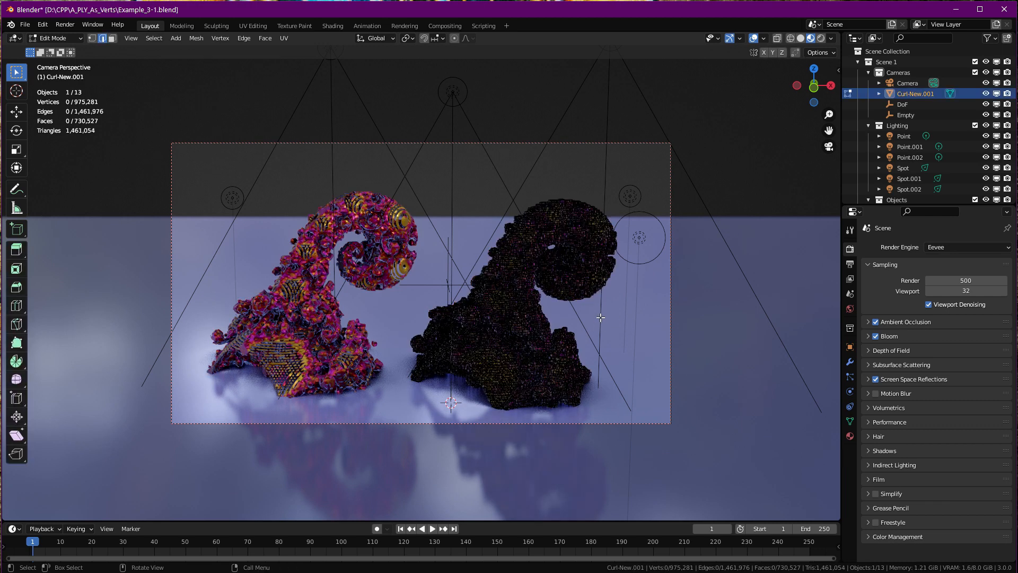
{"action": "left_click", "coordinate": [195, 38]}
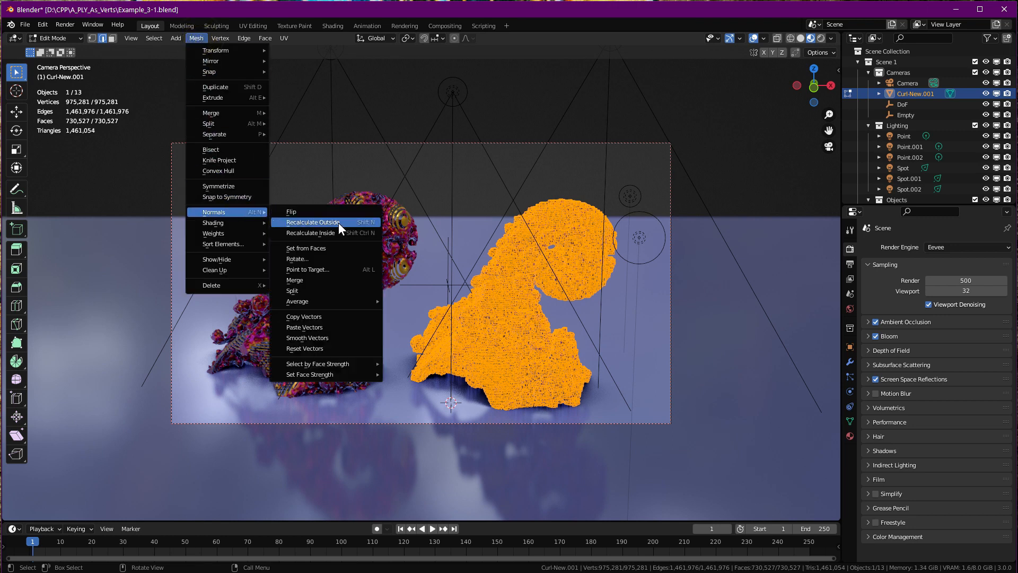
{"action": "left_click", "coordinate": [312, 221]}
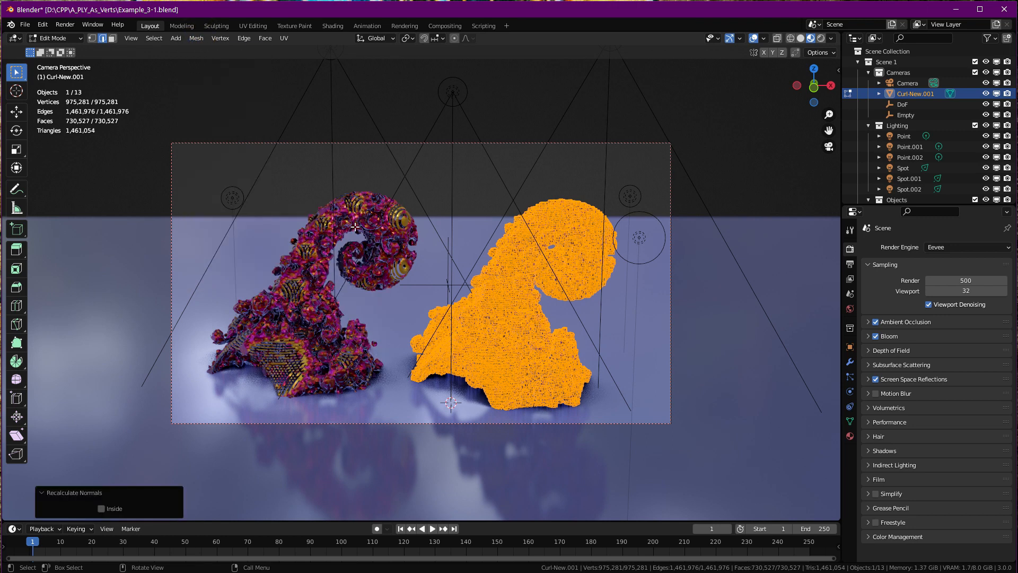
{"action": "key", "text": "Tab"}
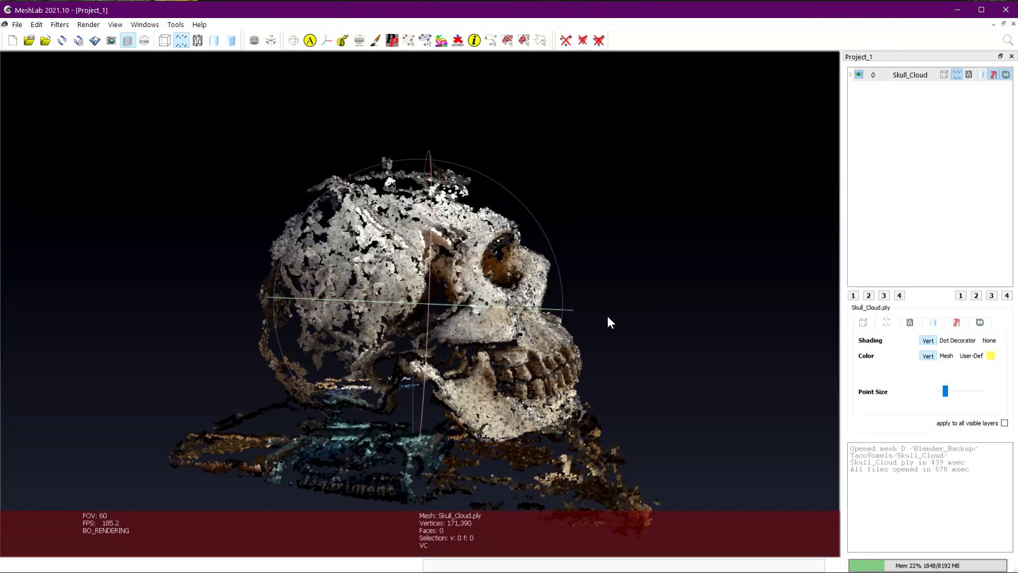
{"action": "left_click_drag", "start_coordinate": [610, 323], "coordinate": [455, 340]}
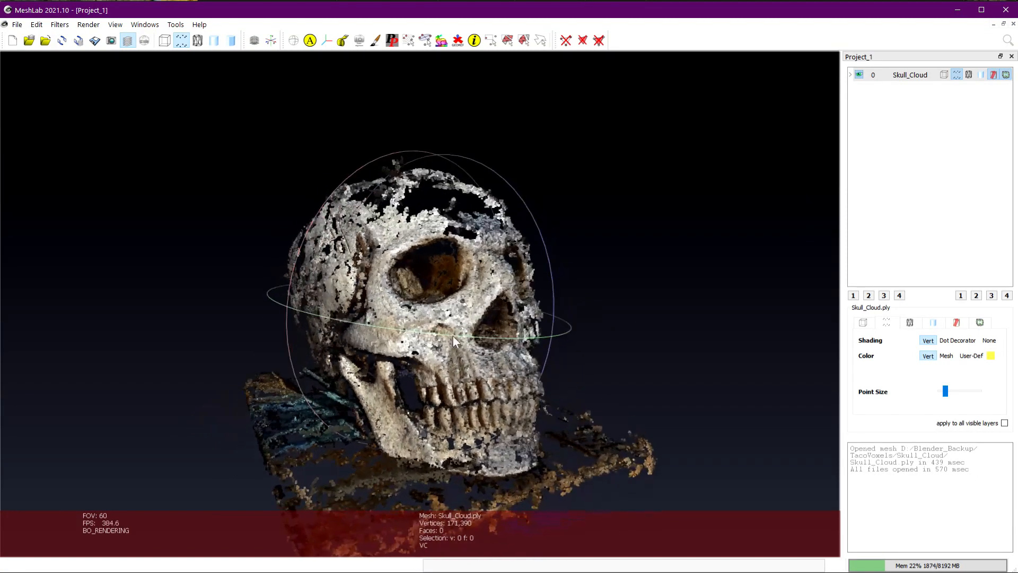
{"action": "left_click_drag", "start_coordinate": [455, 340], "coordinate": [558, 351]}
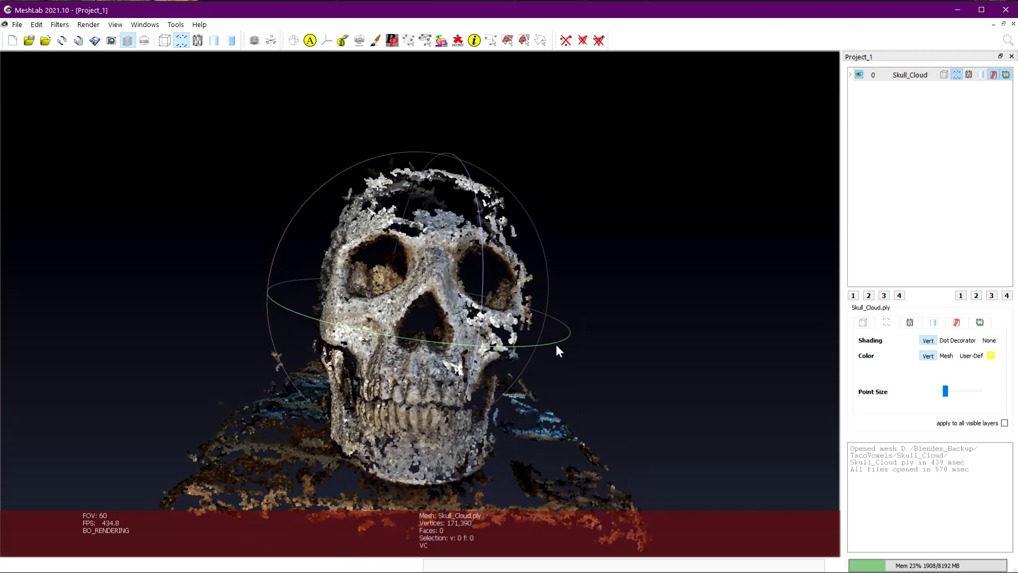
{"action": "left_click_drag", "start_coordinate": [558, 351], "coordinate": [565, 269]}
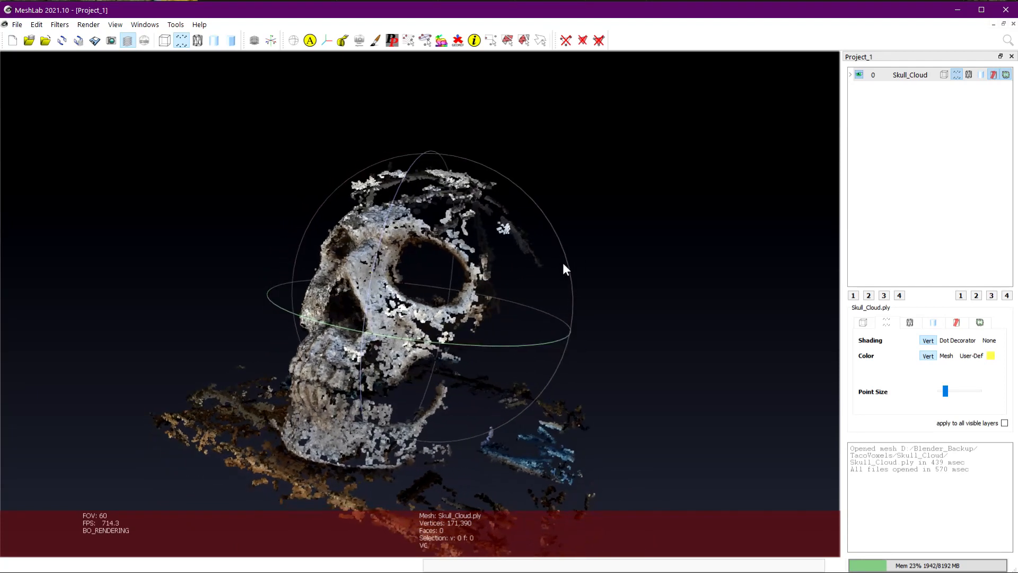
{"action": "left_click_drag", "start_coordinate": [566, 269], "coordinate": [508, 296]}
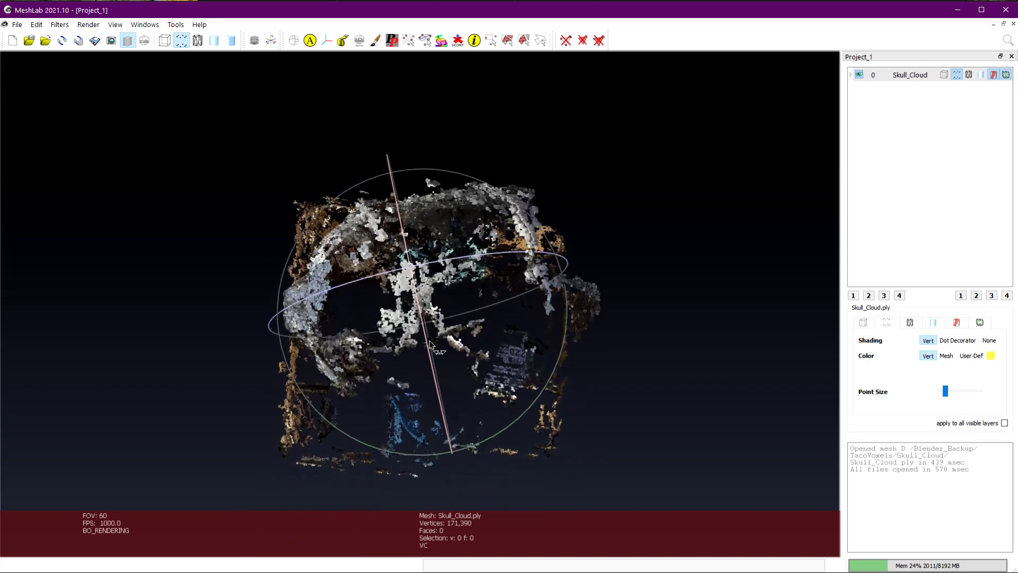
{"action": "left_click_drag", "start_coordinate": [434, 351], "coordinate": [400, 123]}
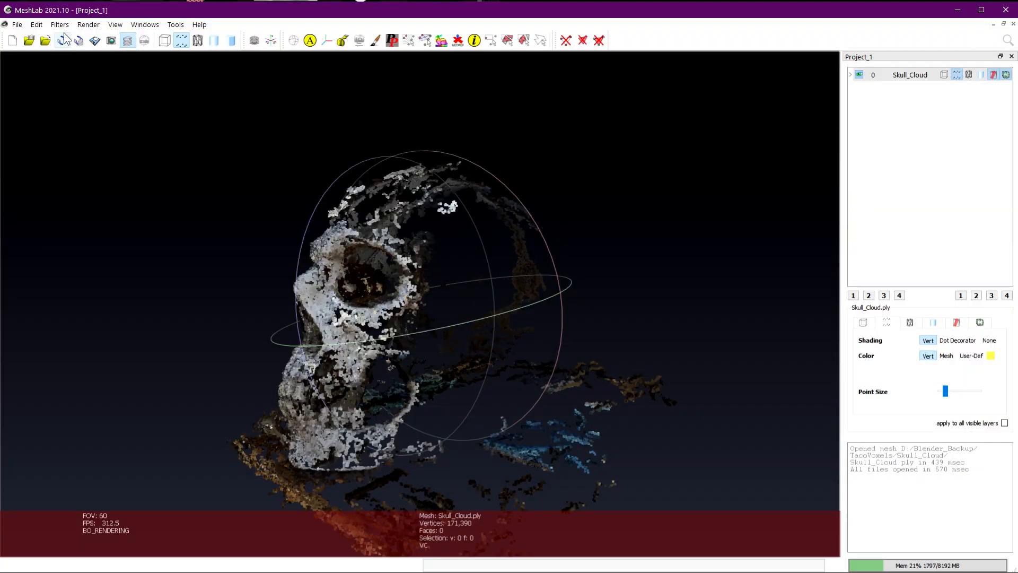
Step: Run Screened Poisson surface reconstruction on the skull cloud at depth 10 and orbit the result
{"action": "left_click", "coordinate": [60, 24]}
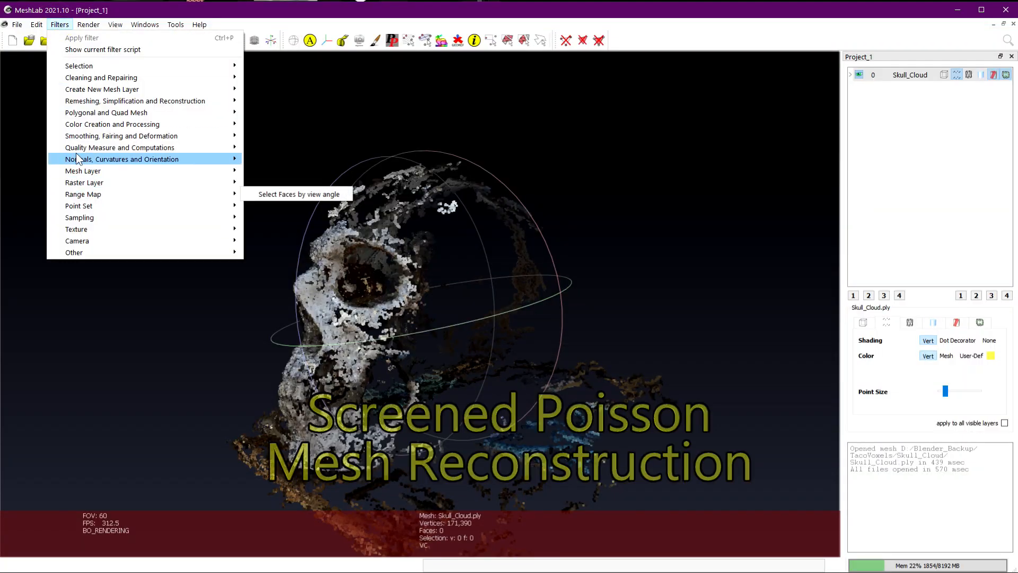
{"action": "mouse_move", "coordinate": [135, 101]}
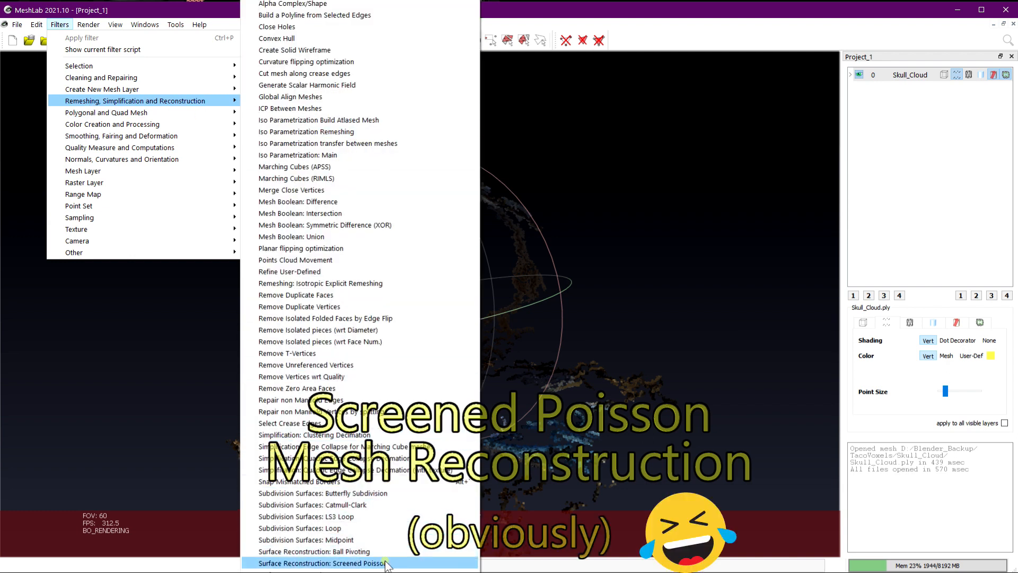
{"action": "left_click", "coordinate": [323, 563]}
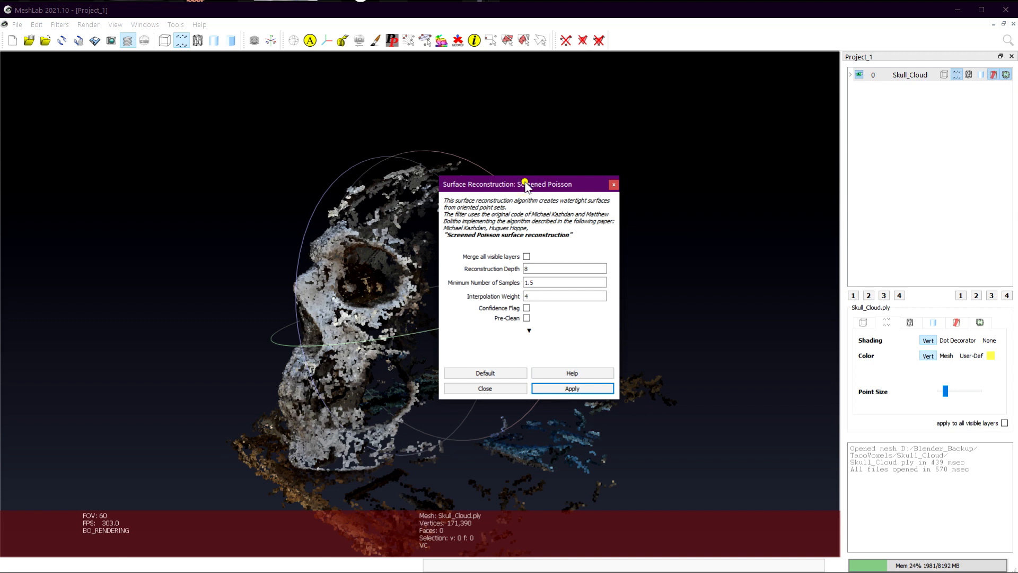
{"action": "left_click_drag", "start_coordinate": [513, 184], "coordinate": [662, 106]}
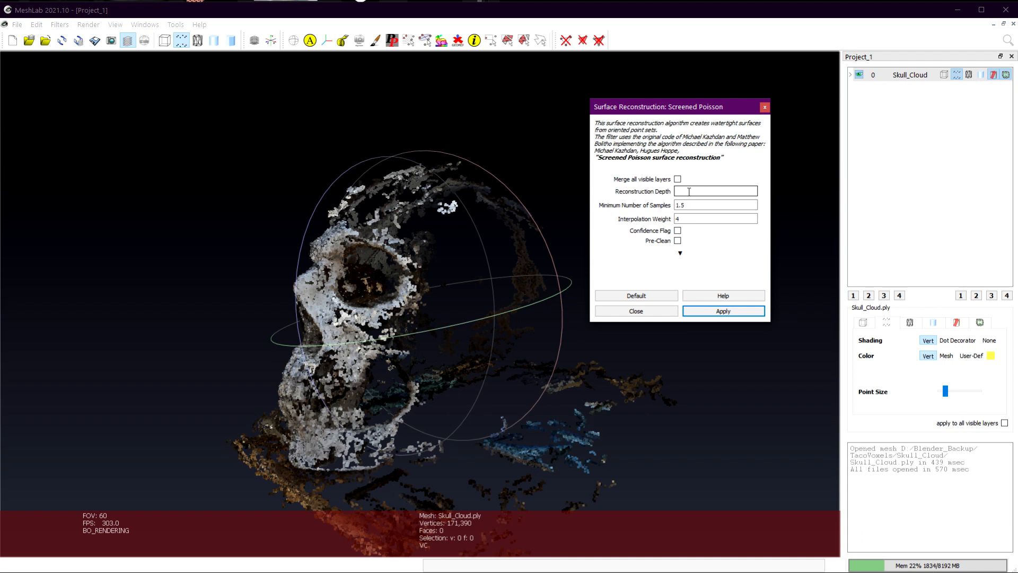
{"action": "type", "text": "10"}
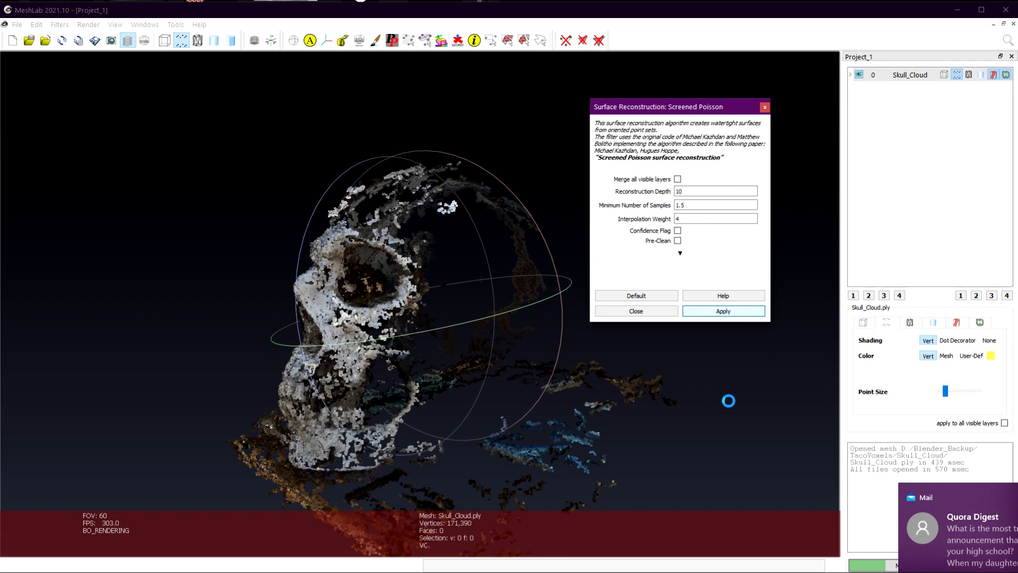
{"action": "left_click", "coordinate": [722, 311]}
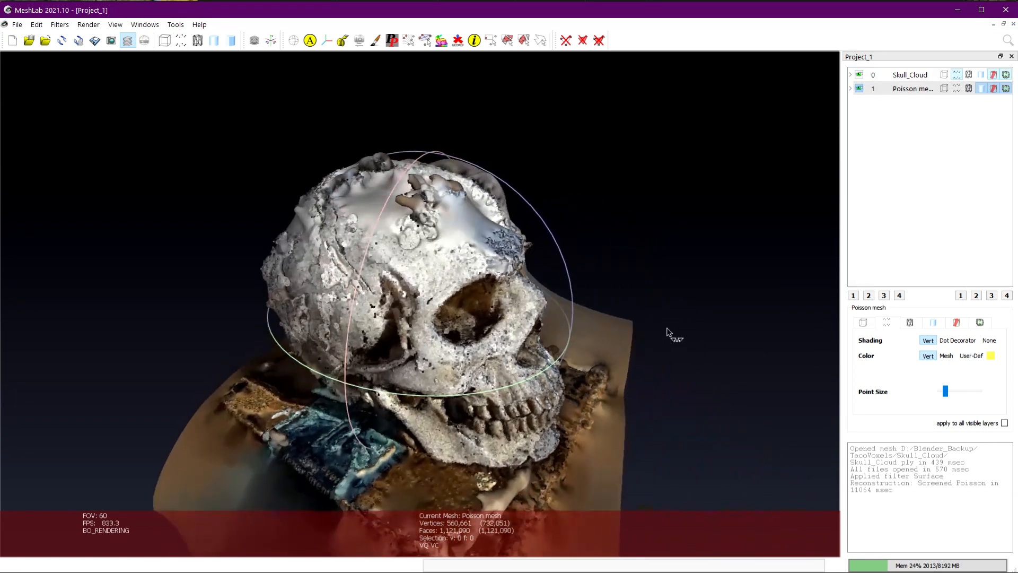
{"action": "left_click_drag", "start_coordinate": [670, 330], "coordinate": [407, 356]}
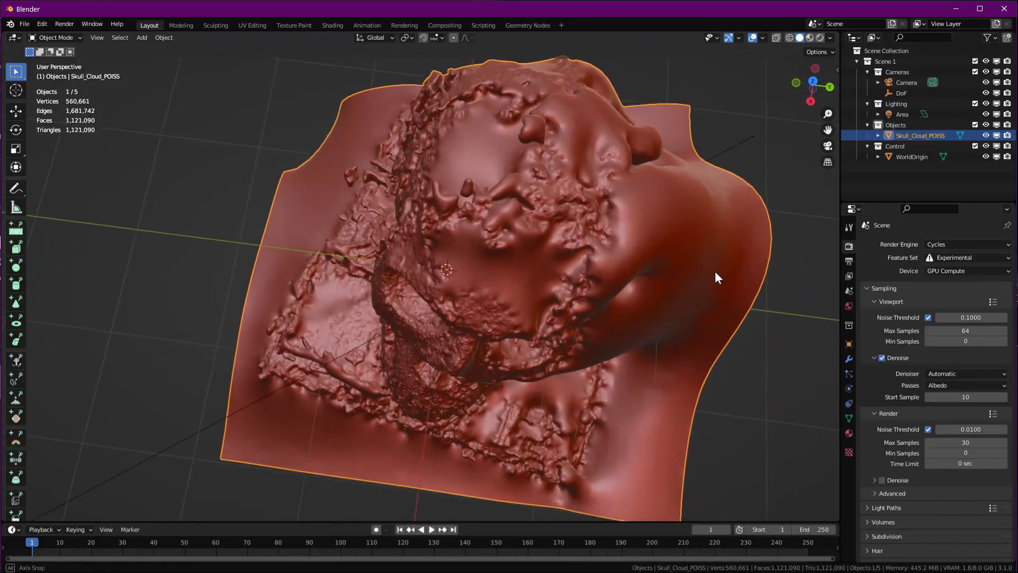
Step: Orbit the coloured Poisson skull mesh from the side, below and front, then the raw point cloud
{"action": "left_click_drag", "start_coordinate": [713, 278], "coordinate": [649, 303]}
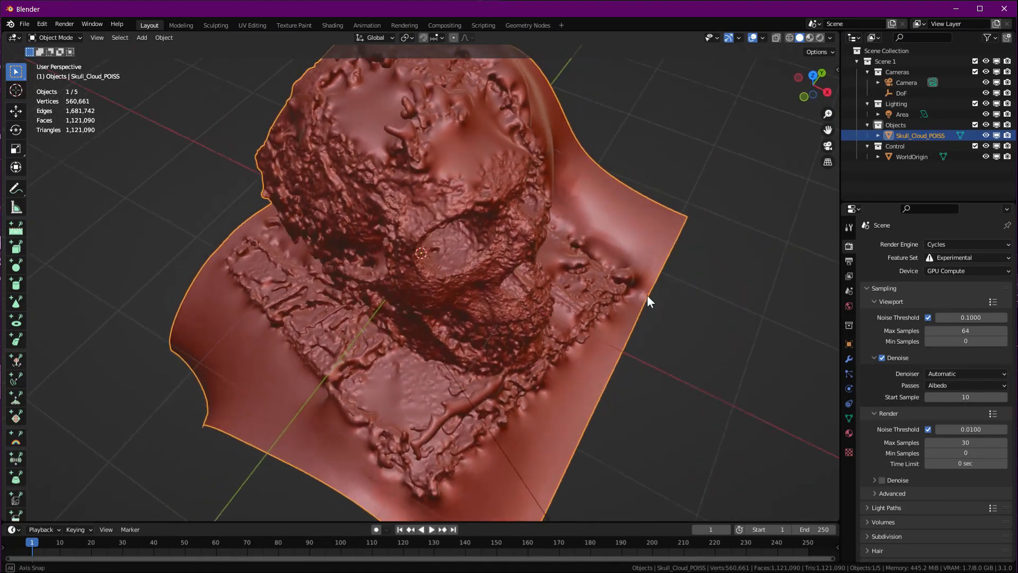
{"action": "left_click_drag", "start_coordinate": [649, 302], "coordinate": [539, 282]}
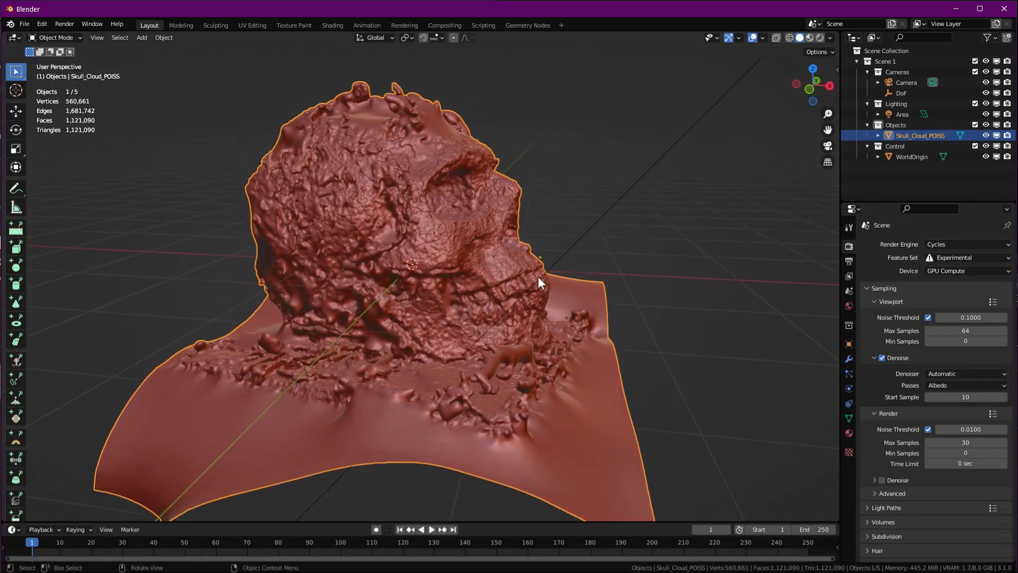
{"action": "left_click_drag", "start_coordinate": [542, 282], "coordinate": [737, 123]}
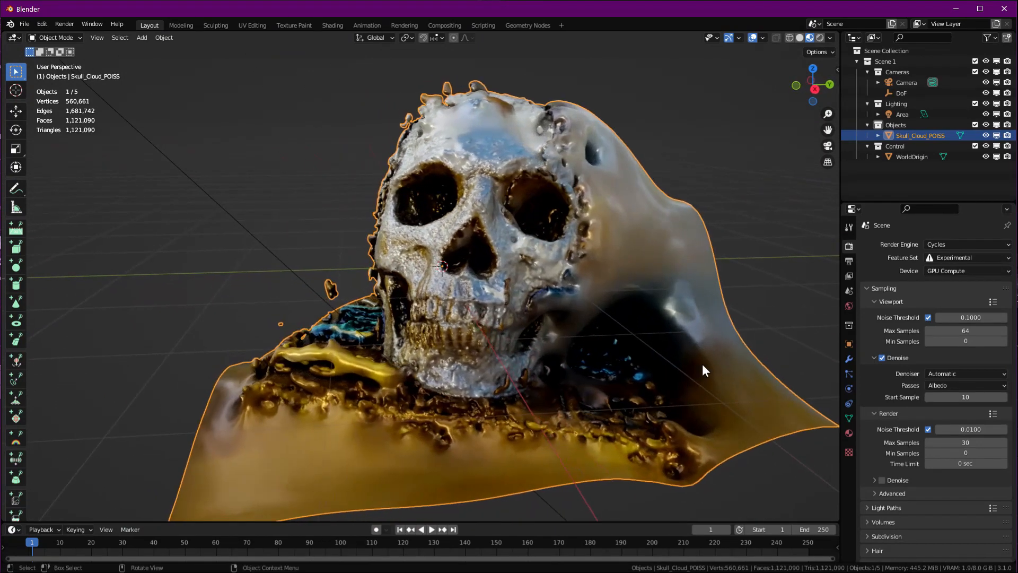
{"action": "left_click_drag", "start_coordinate": [701, 370], "coordinate": [585, 386]}
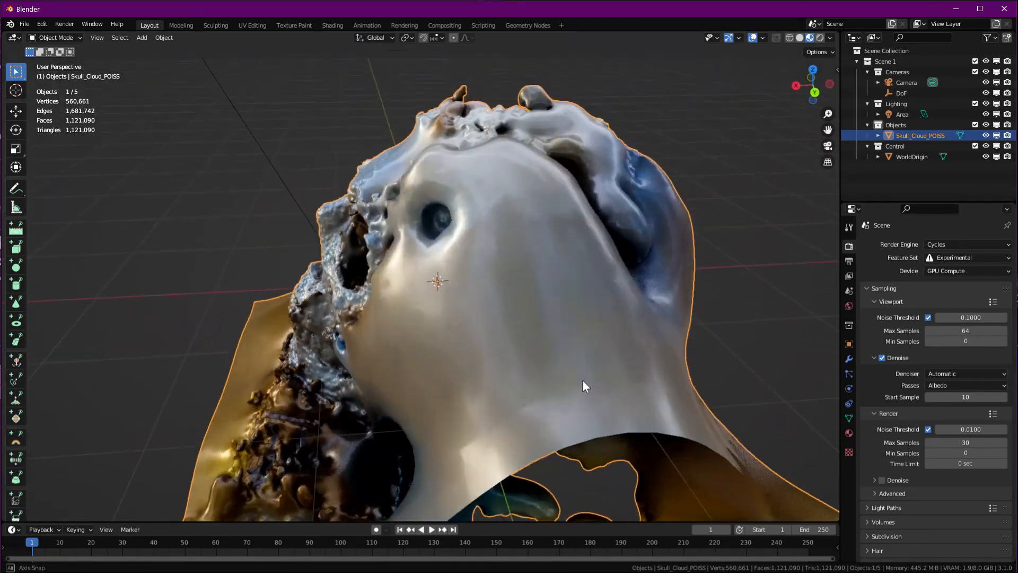
{"action": "left_click_drag", "start_coordinate": [584, 386], "coordinate": [642, 431]}
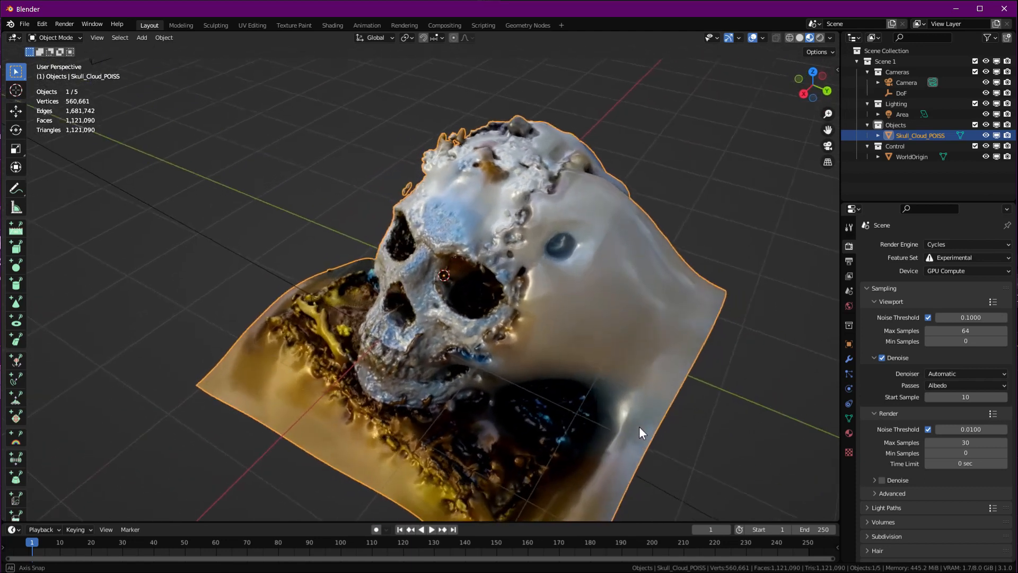
{"action": "left_click_drag", "start_coordinate": [639, 433], "coordinate": [673, 400]}
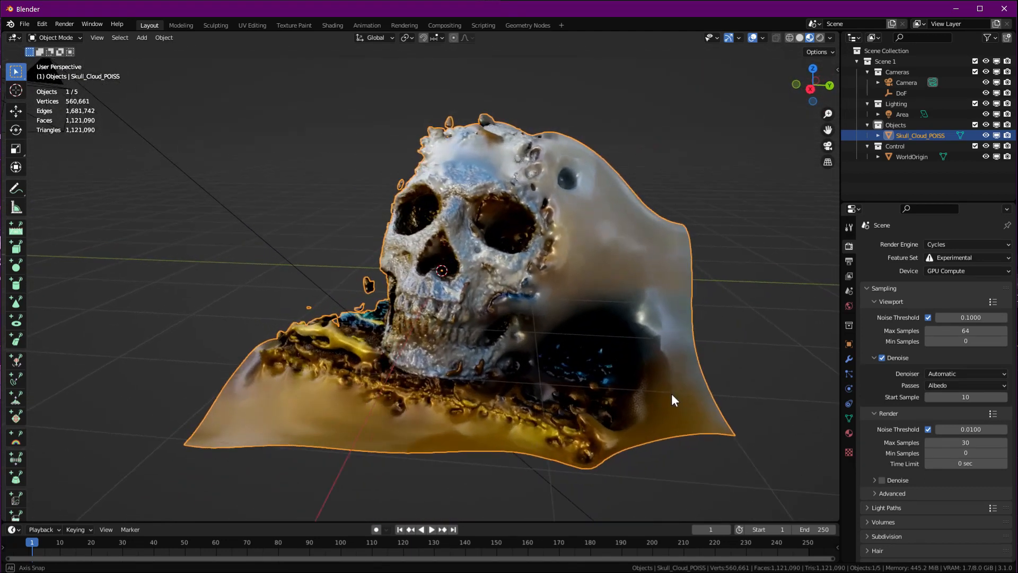
{"action": "left_click_drag", "start_coordinate": [672, 400], "coordinate": [550, 376]}
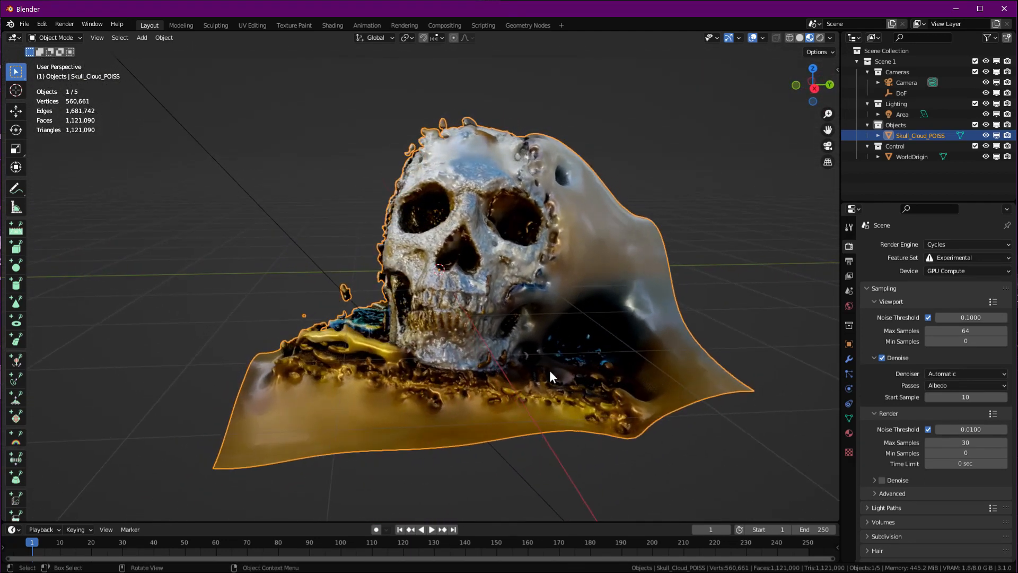
{"action": "left_click_drag", "start_coordinate": [552, 376], "coordinate": [565, 383]}
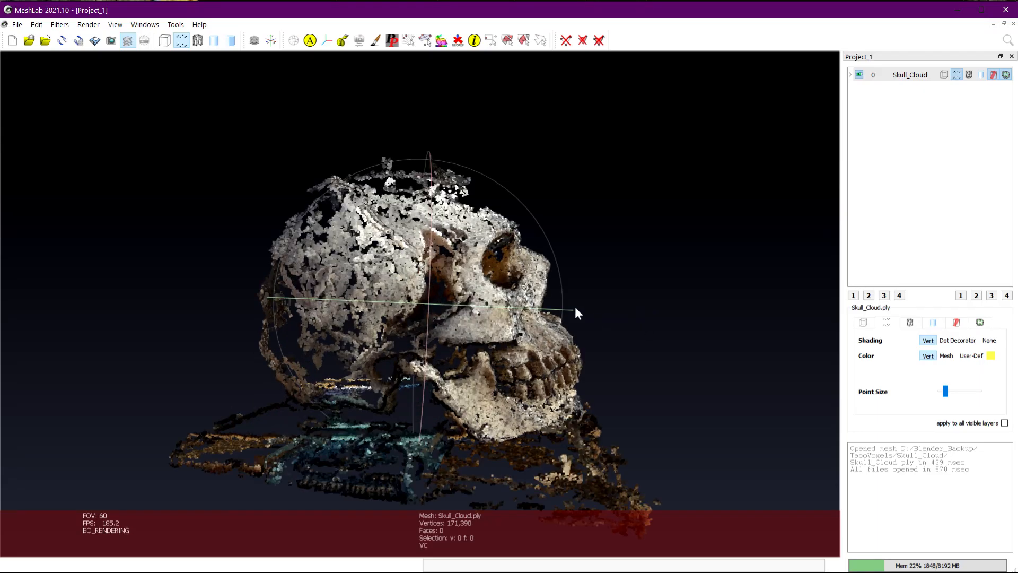
{"action": "left_click_drag", "start_coordinate": [577, 314], "coordinate": [562, 349]}
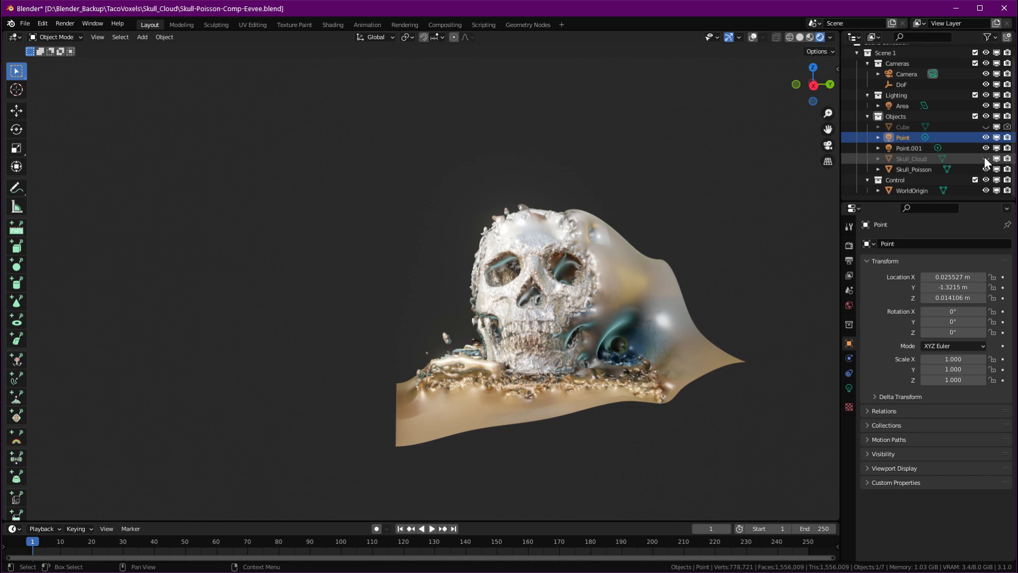
Step: Unhide Skull_Cloud in the Outliner and orbit to compare it with the Poisson mesh from several angles
{"action": "left_click", "coordinate": [985, 158]}
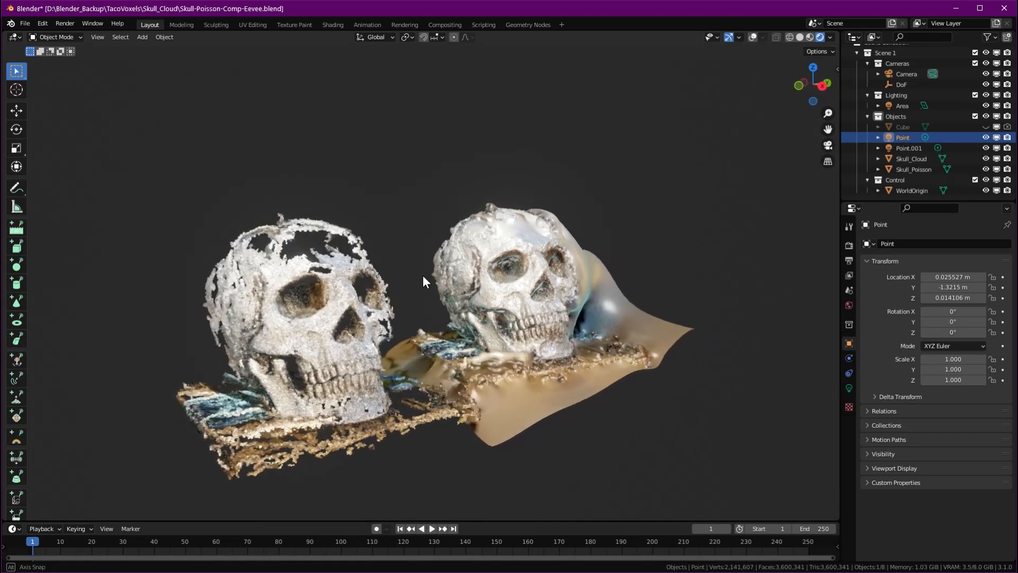
{"action": "left_click_drag", "start_coordinate": [422, 279], "coordinate": [468, 299]}
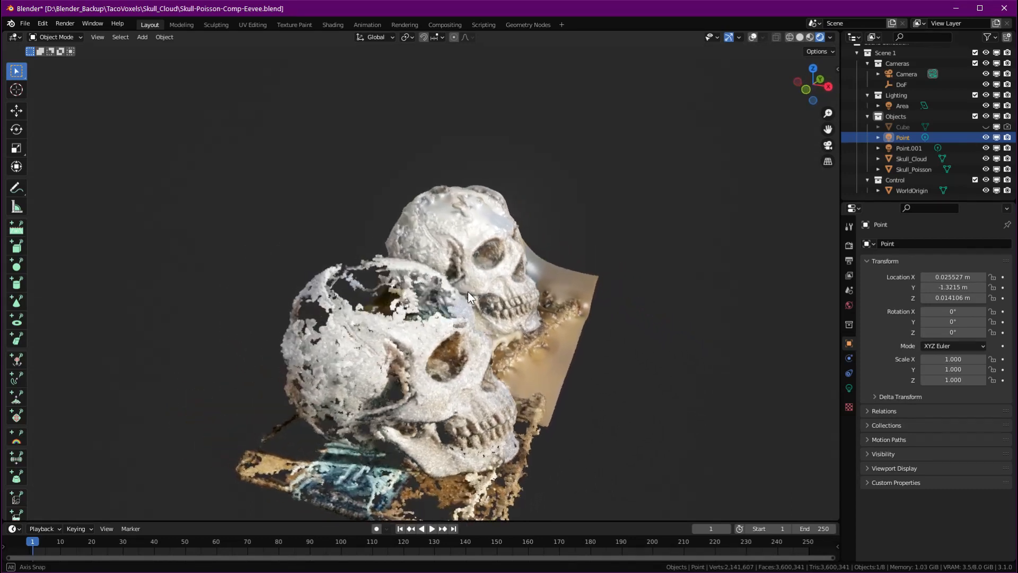
{"action": "left_click_drag", "start_coordinate": [468, 292], "coordinate": [559, 292]}
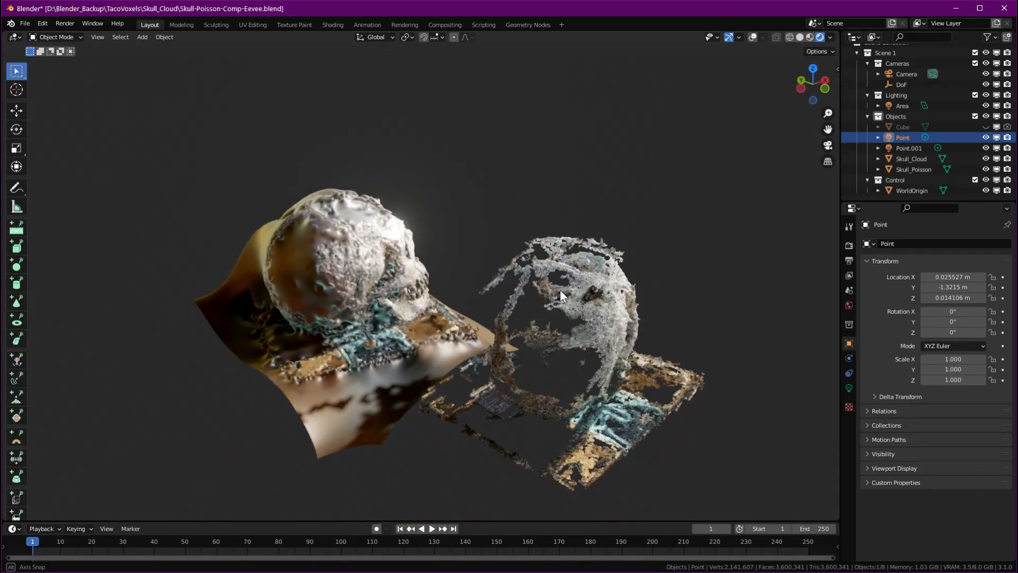
{"action": "left_click_drag", "start_coordinate": [559, 296], "coordinate": [629, 275]}
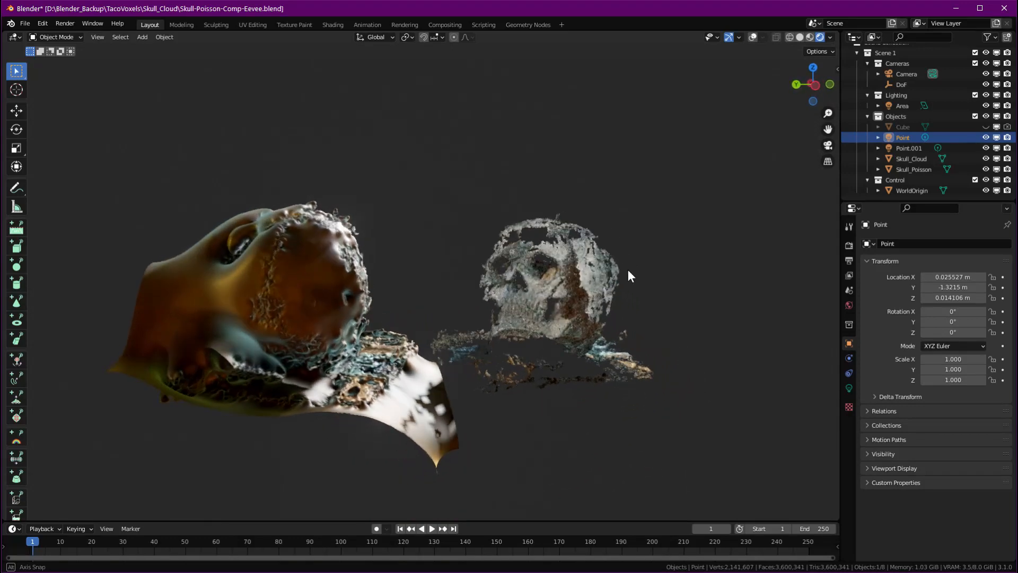
{"action": "left_click", "coordinate": [332, 25]}
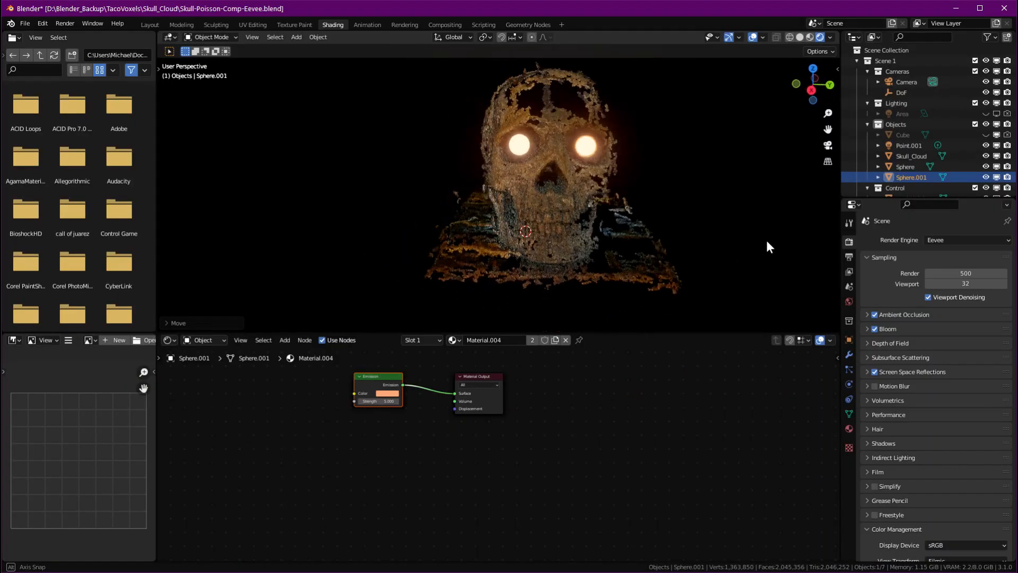
Step: Orbit the glowing-eyed skull, then return to Layout with the four rocks placed around it
{"action": "left_click_drag", "start_coordinate": [526, 227], "coordinate": [514, 208]}
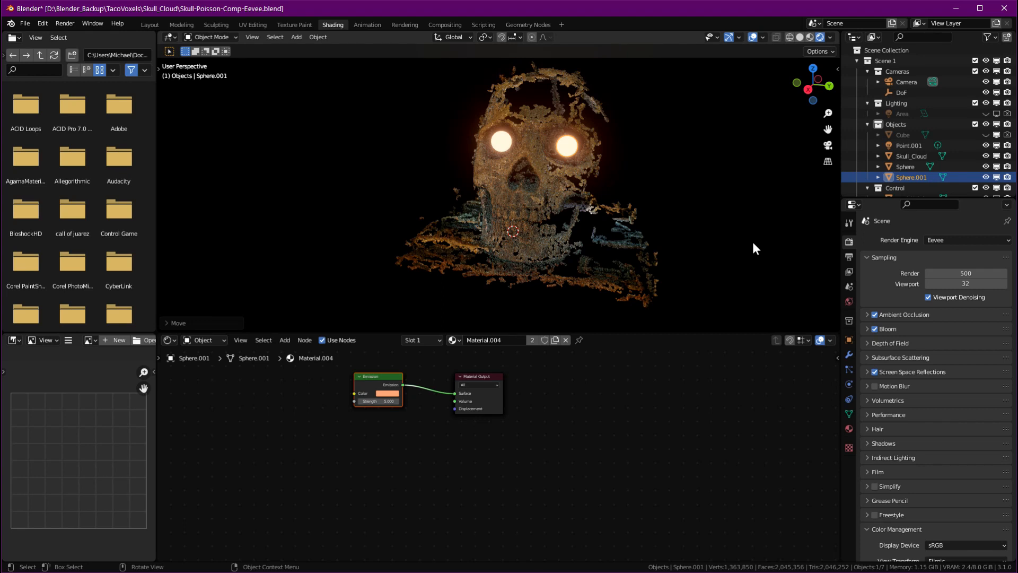
{"action": "left_click", "coordinate": [150, 24]}
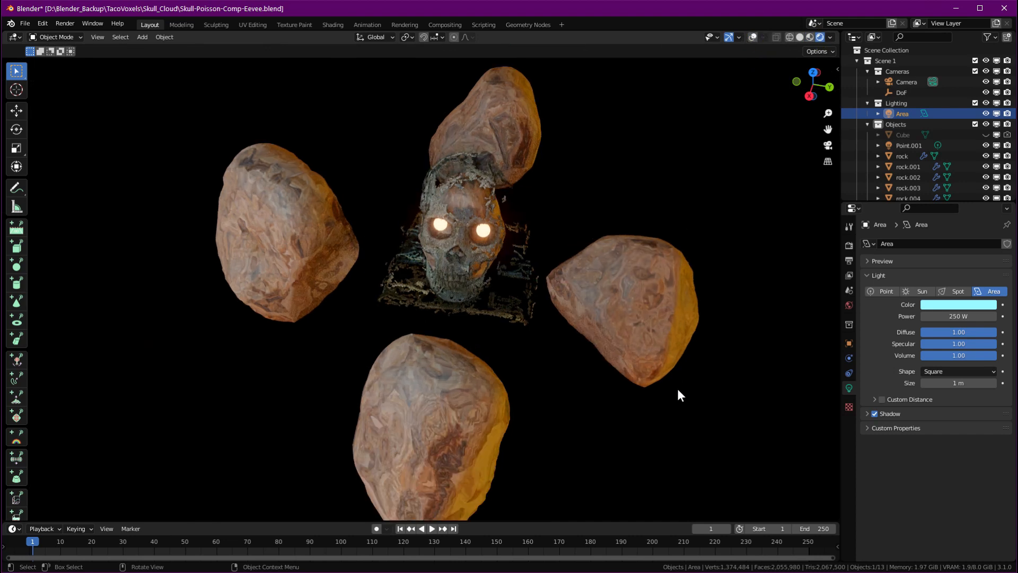
{"action": "left_click_drag", "start_coordinate": [680, 395], "coordinate": [611, 360]}
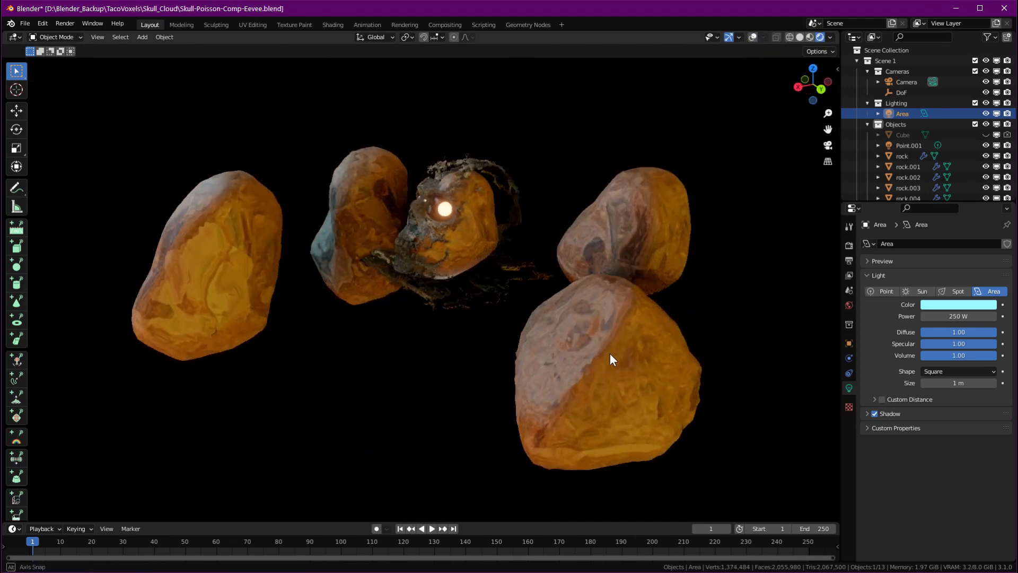
{"action": "left_click_drag", "start_coordinate": [611, 359], "coordinate": [507, 368]}
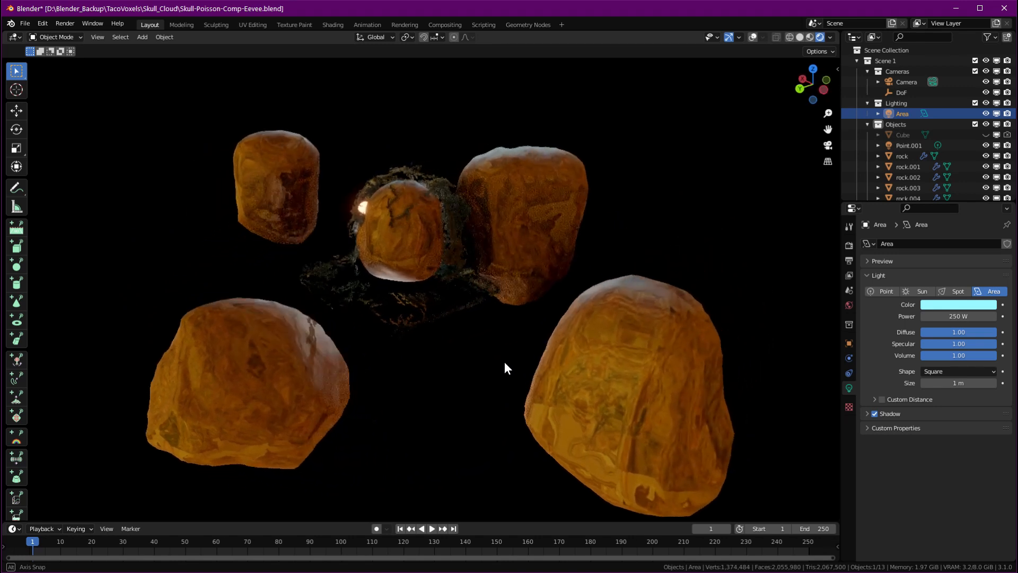
{"action": "left_click_drag", "start_coordinate": [507, 368], "coordinate": [380, 374]}
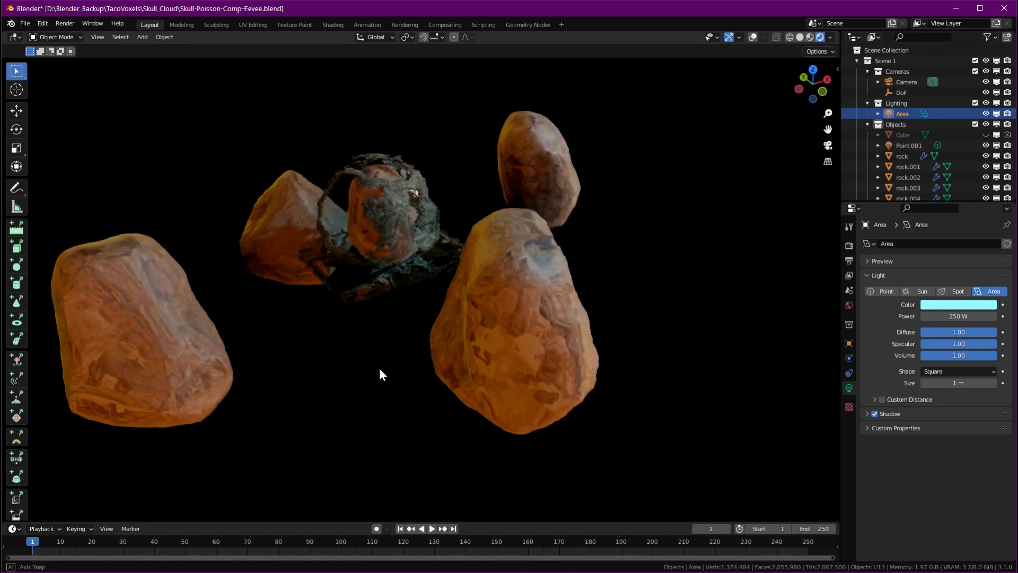